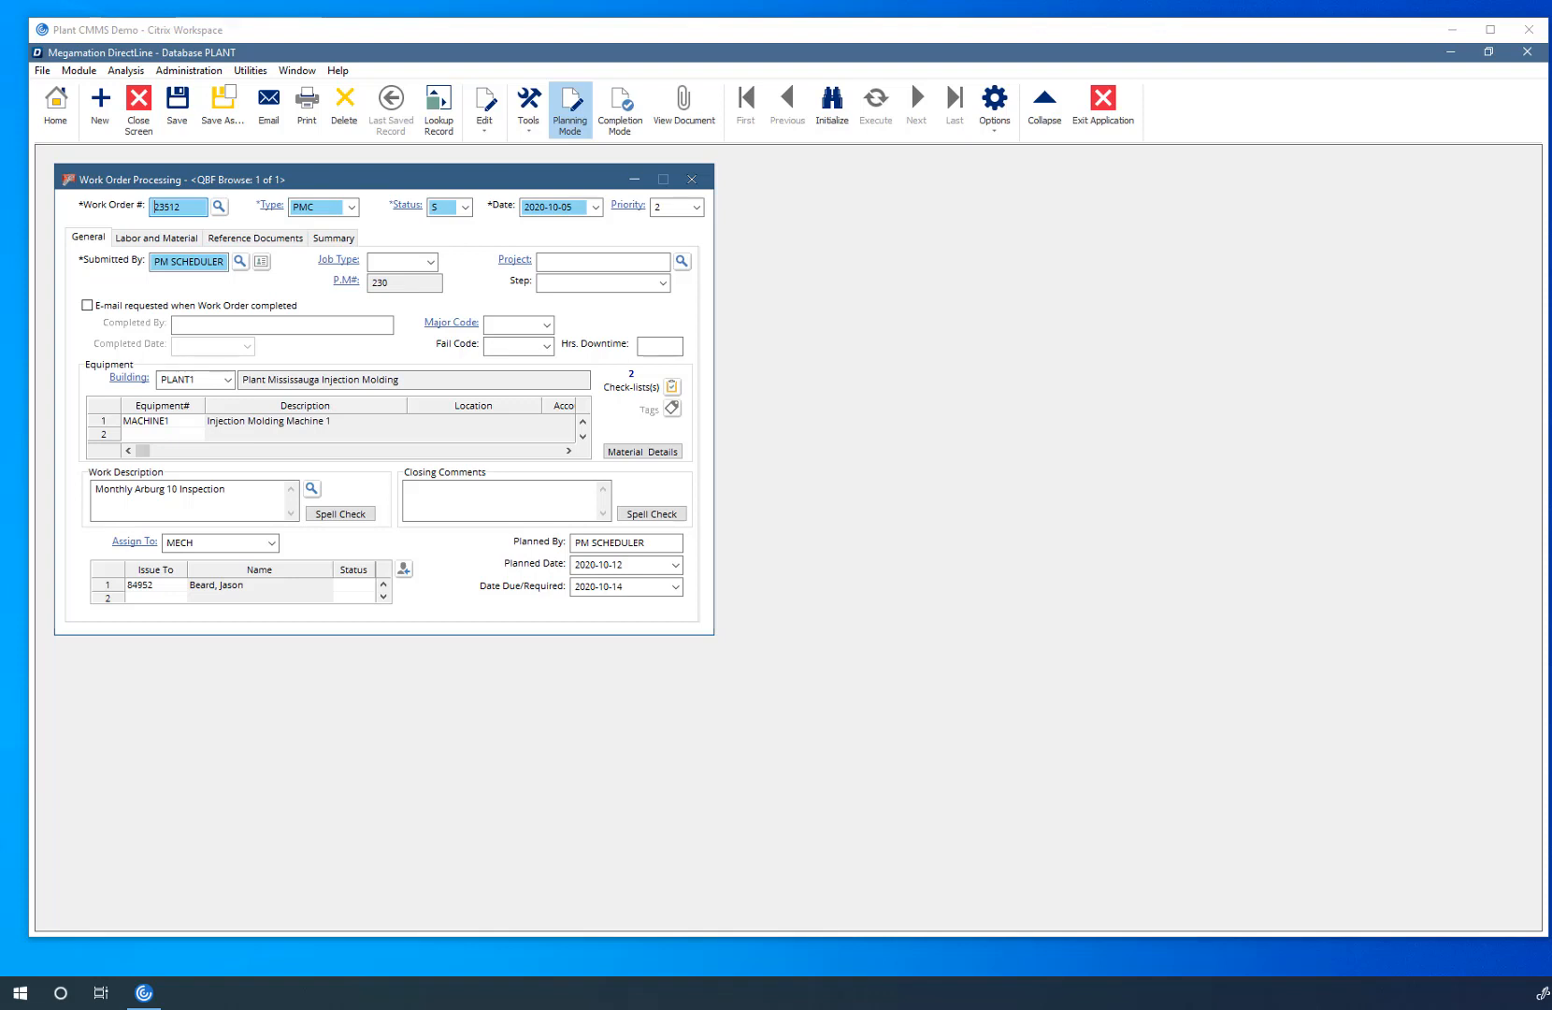
pyautogui.moveTo(468, 758)
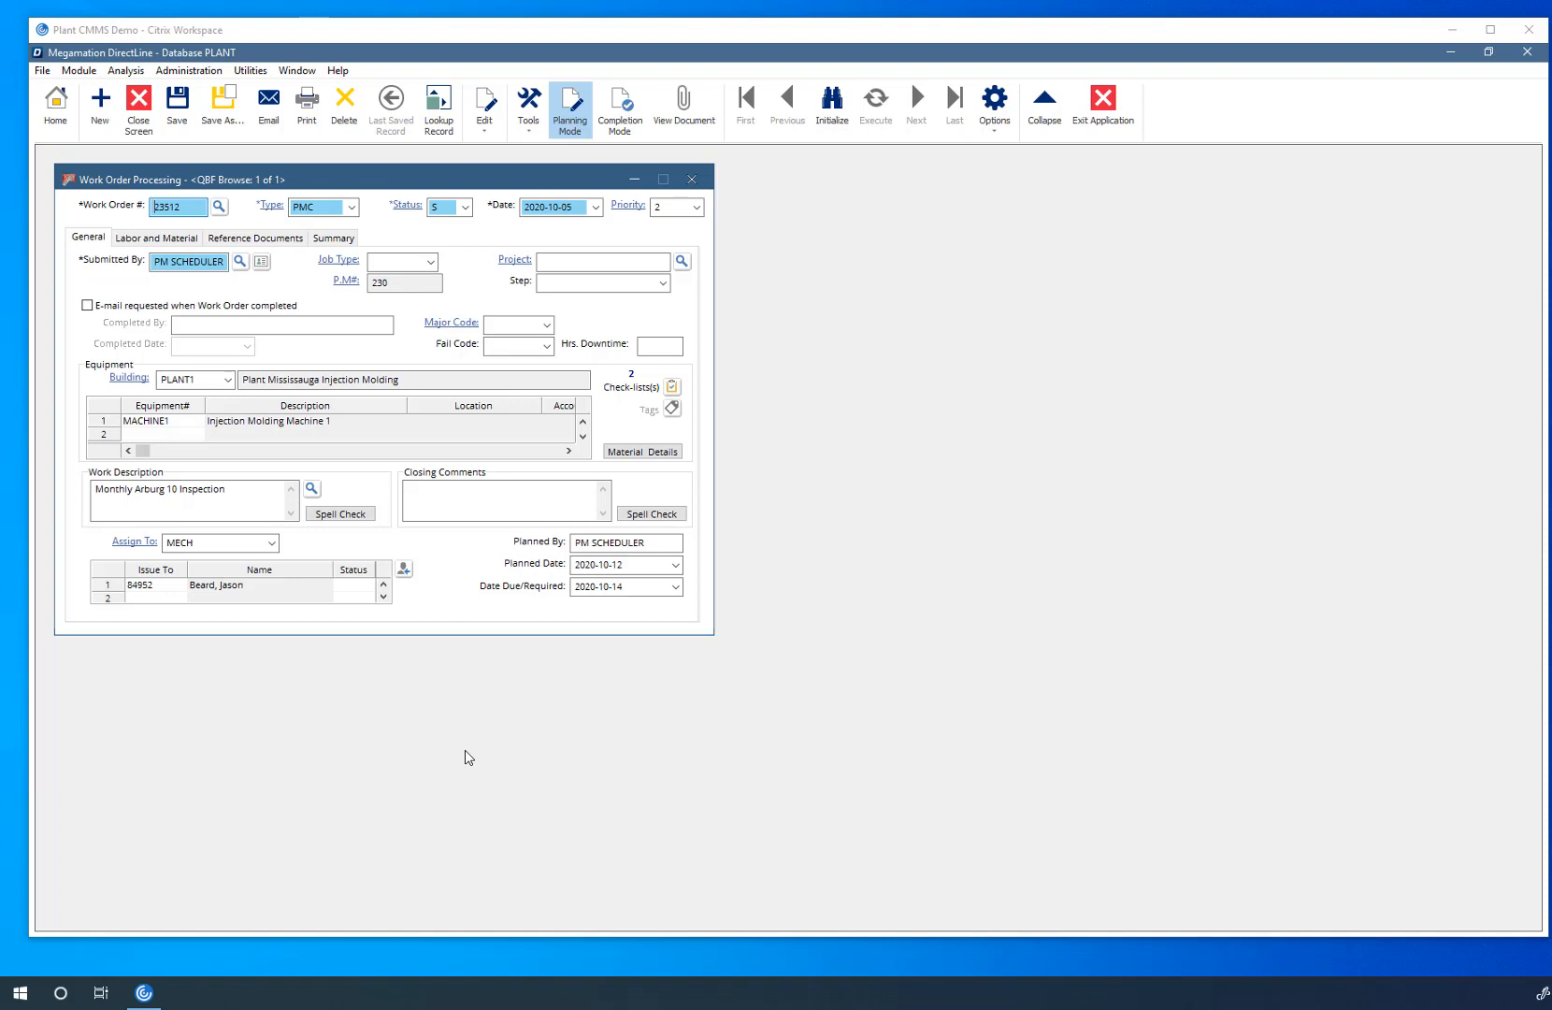
pyautogui.moveTo(409, 442)
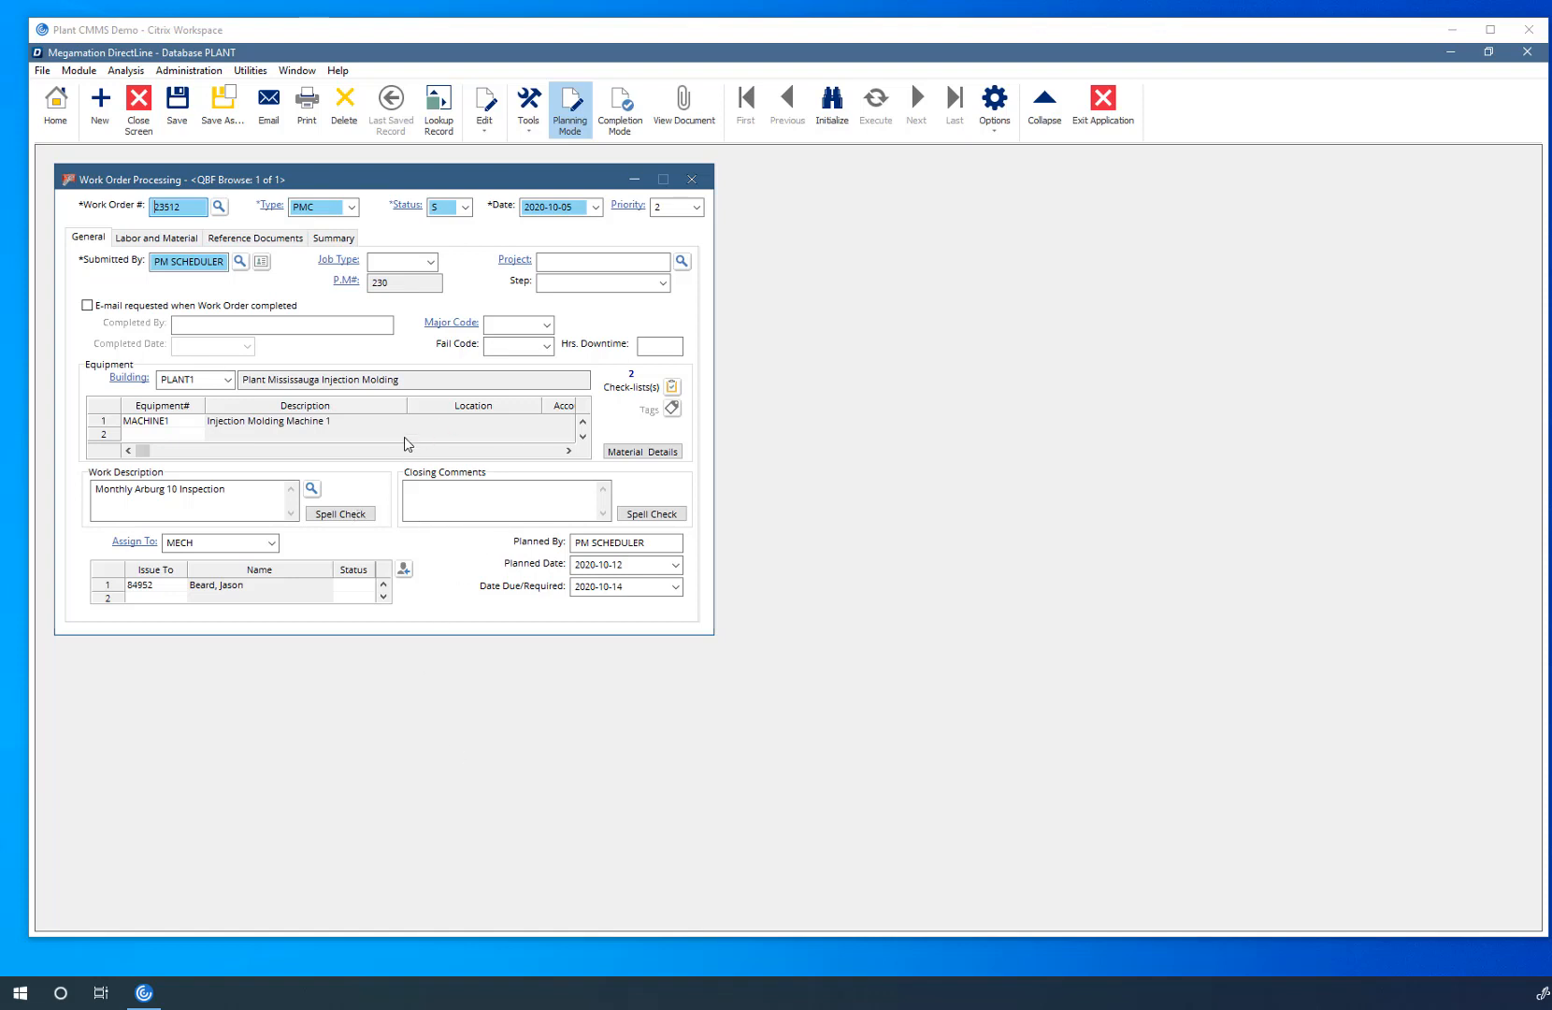
pyautogui.moveTo(523, 243)
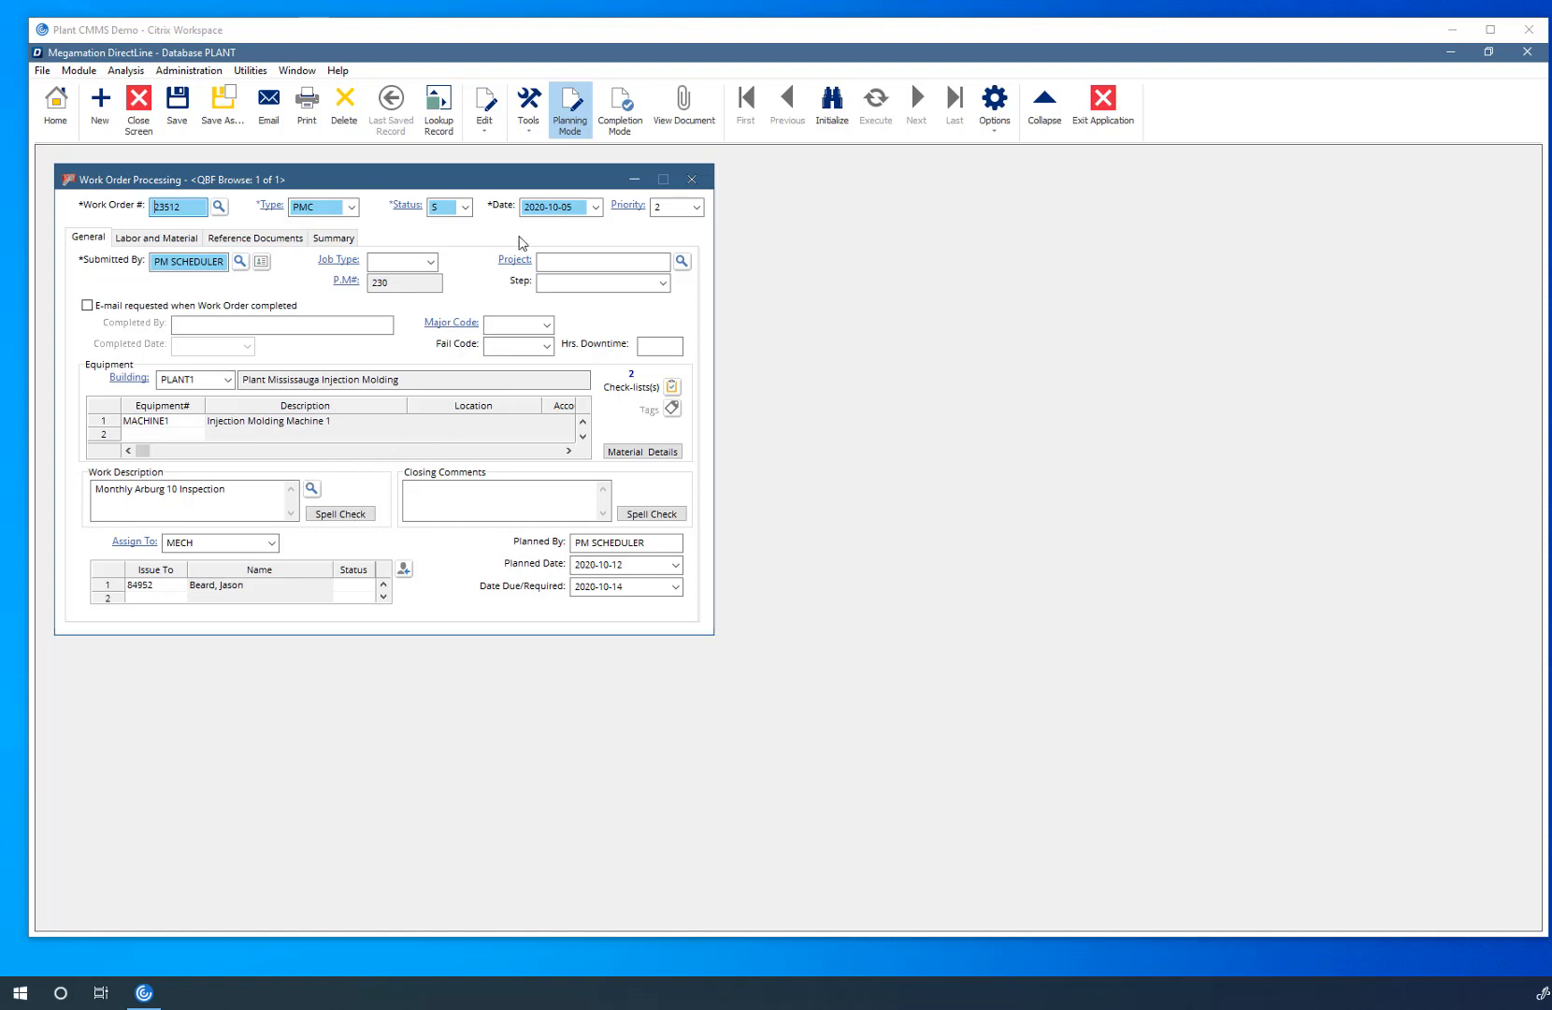
pyautogui.moveTo(570, 94)
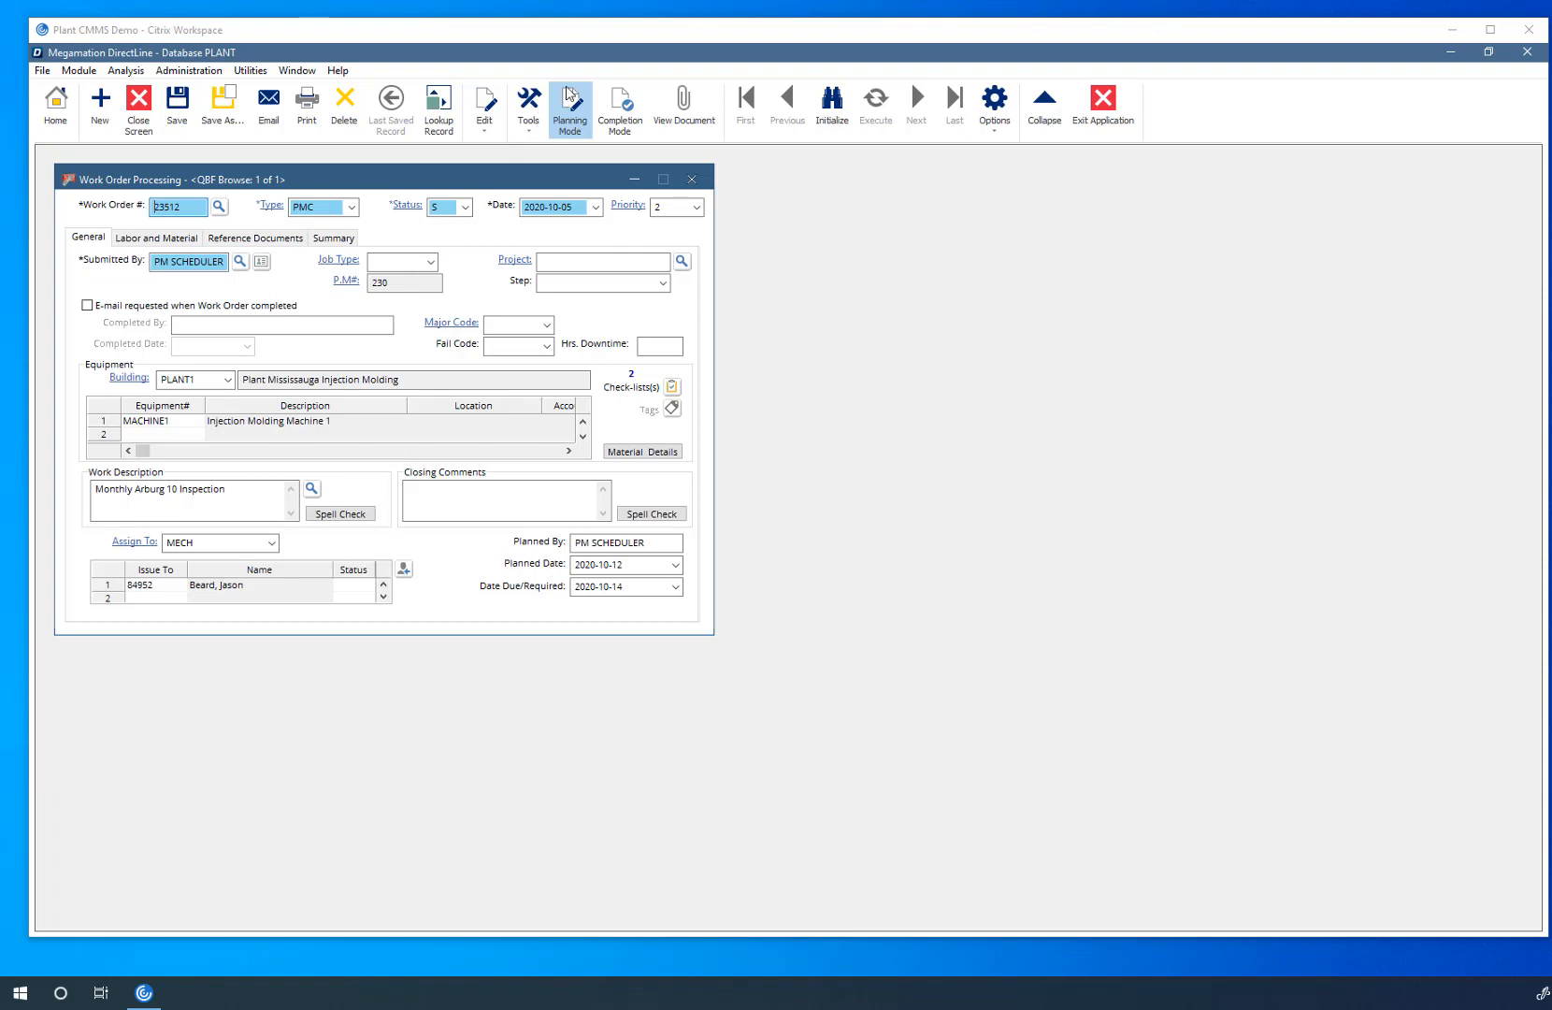
# Step: Open Document Display for work order 23512 and bring up Document Upload associated with it
pyautogui.click(685, 106)
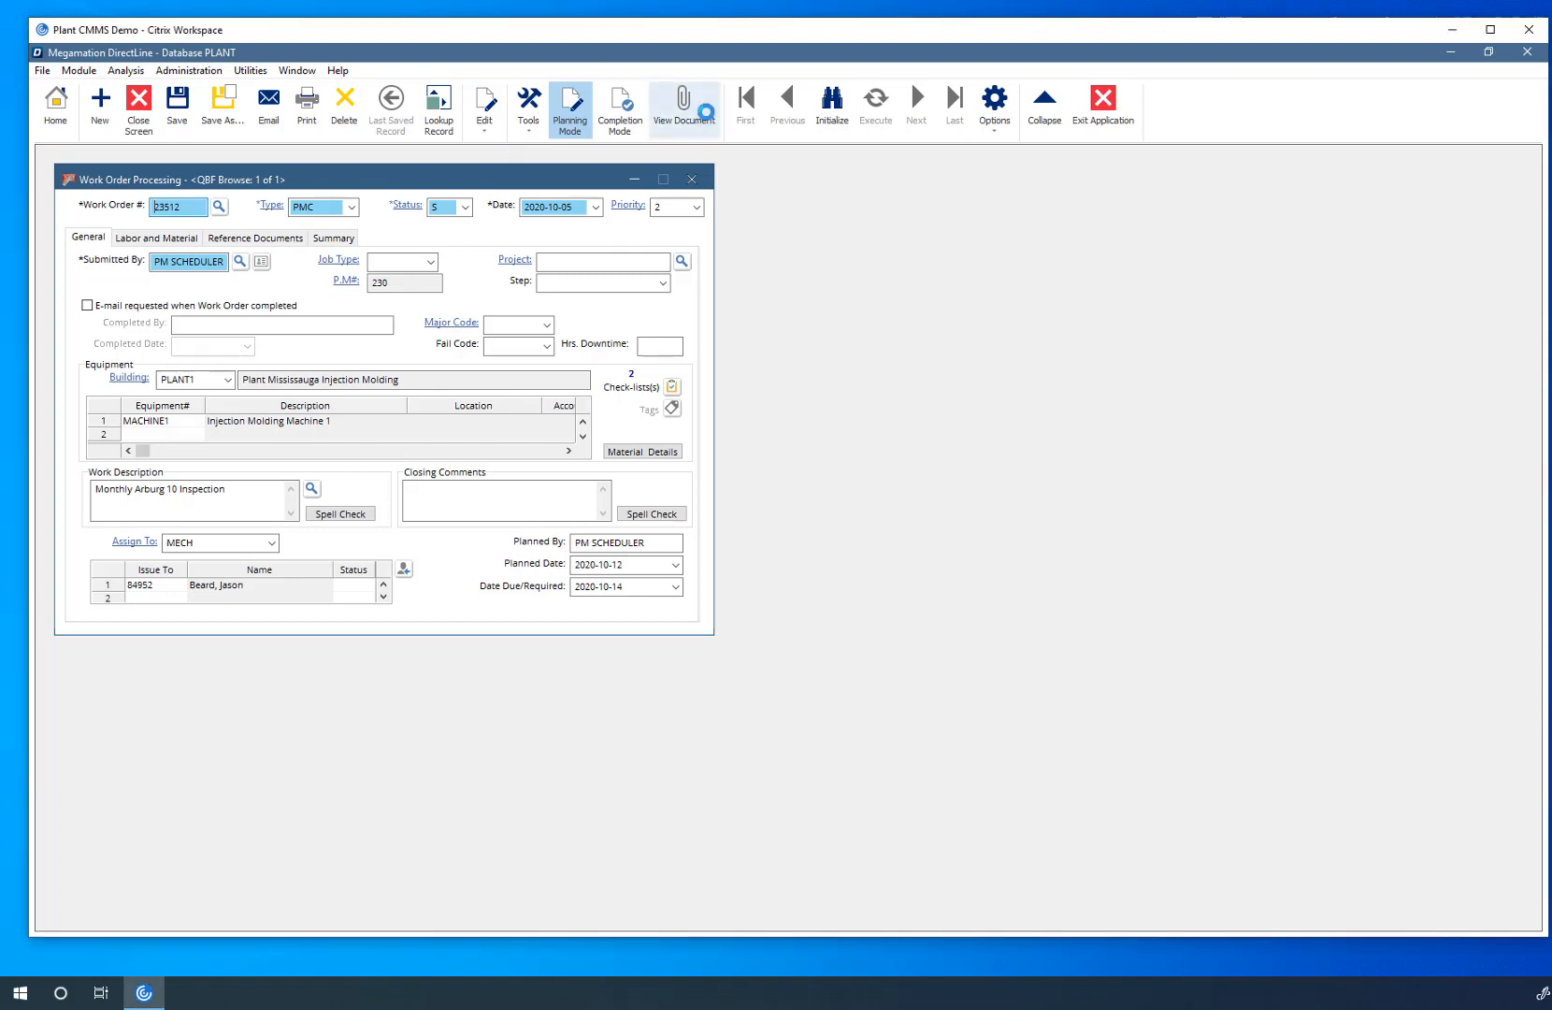
pyautogui.click(683, 104)
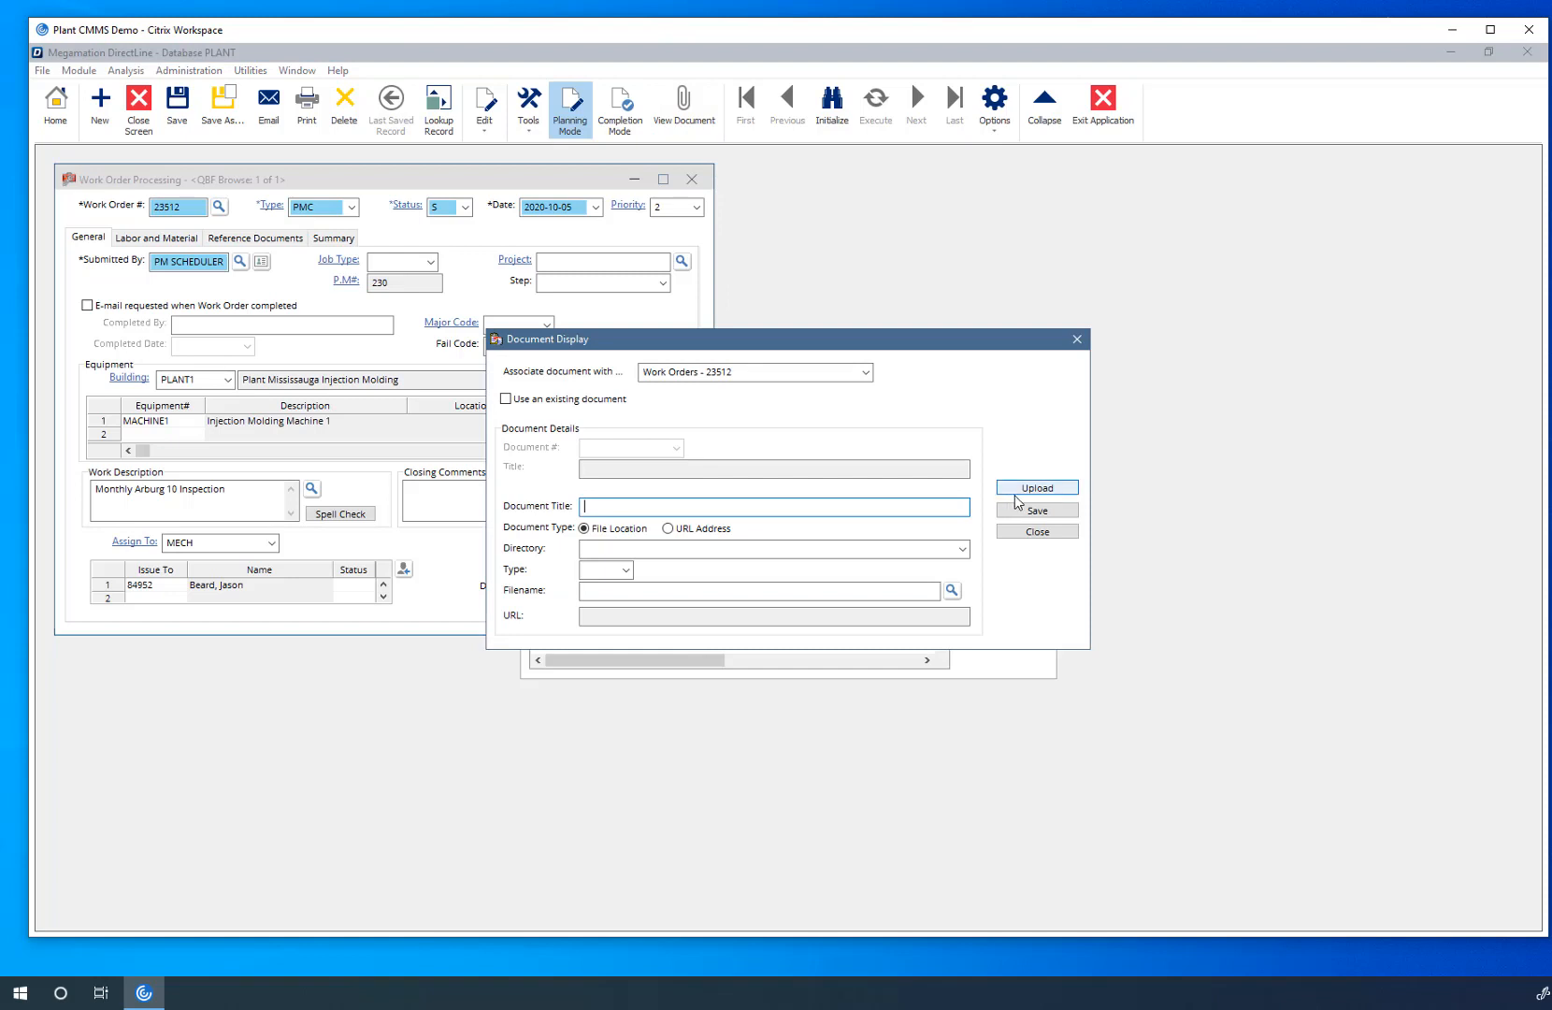
pyautogui.click(1036, 487)
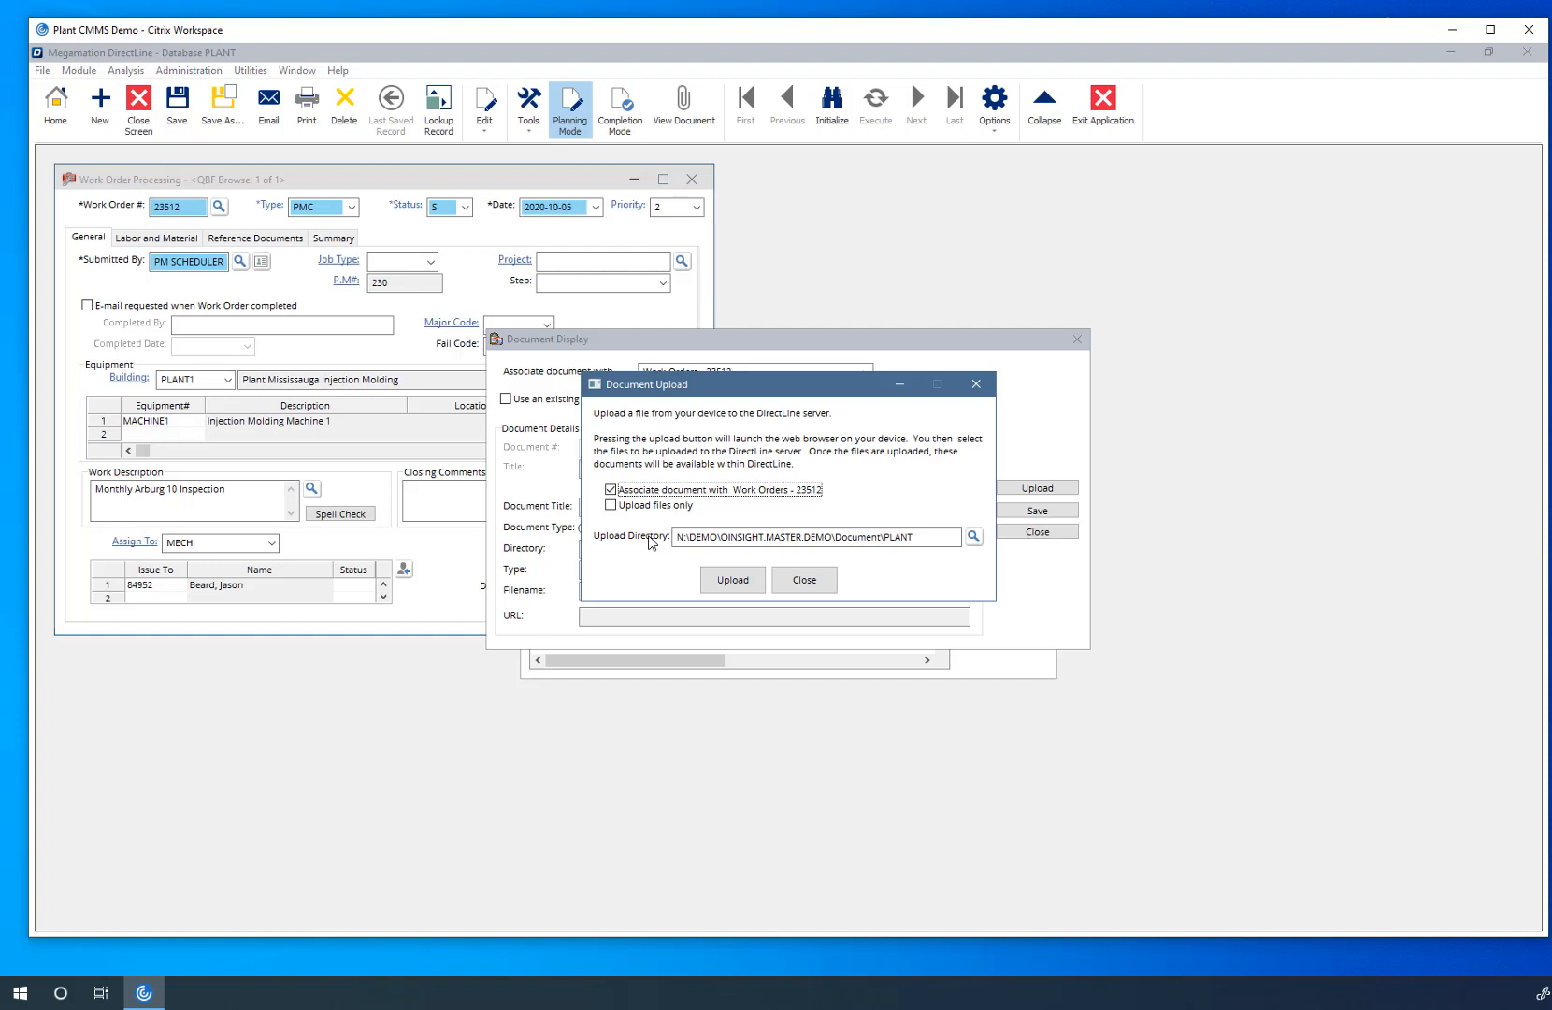
pyautogui.moveTo(817, 569)
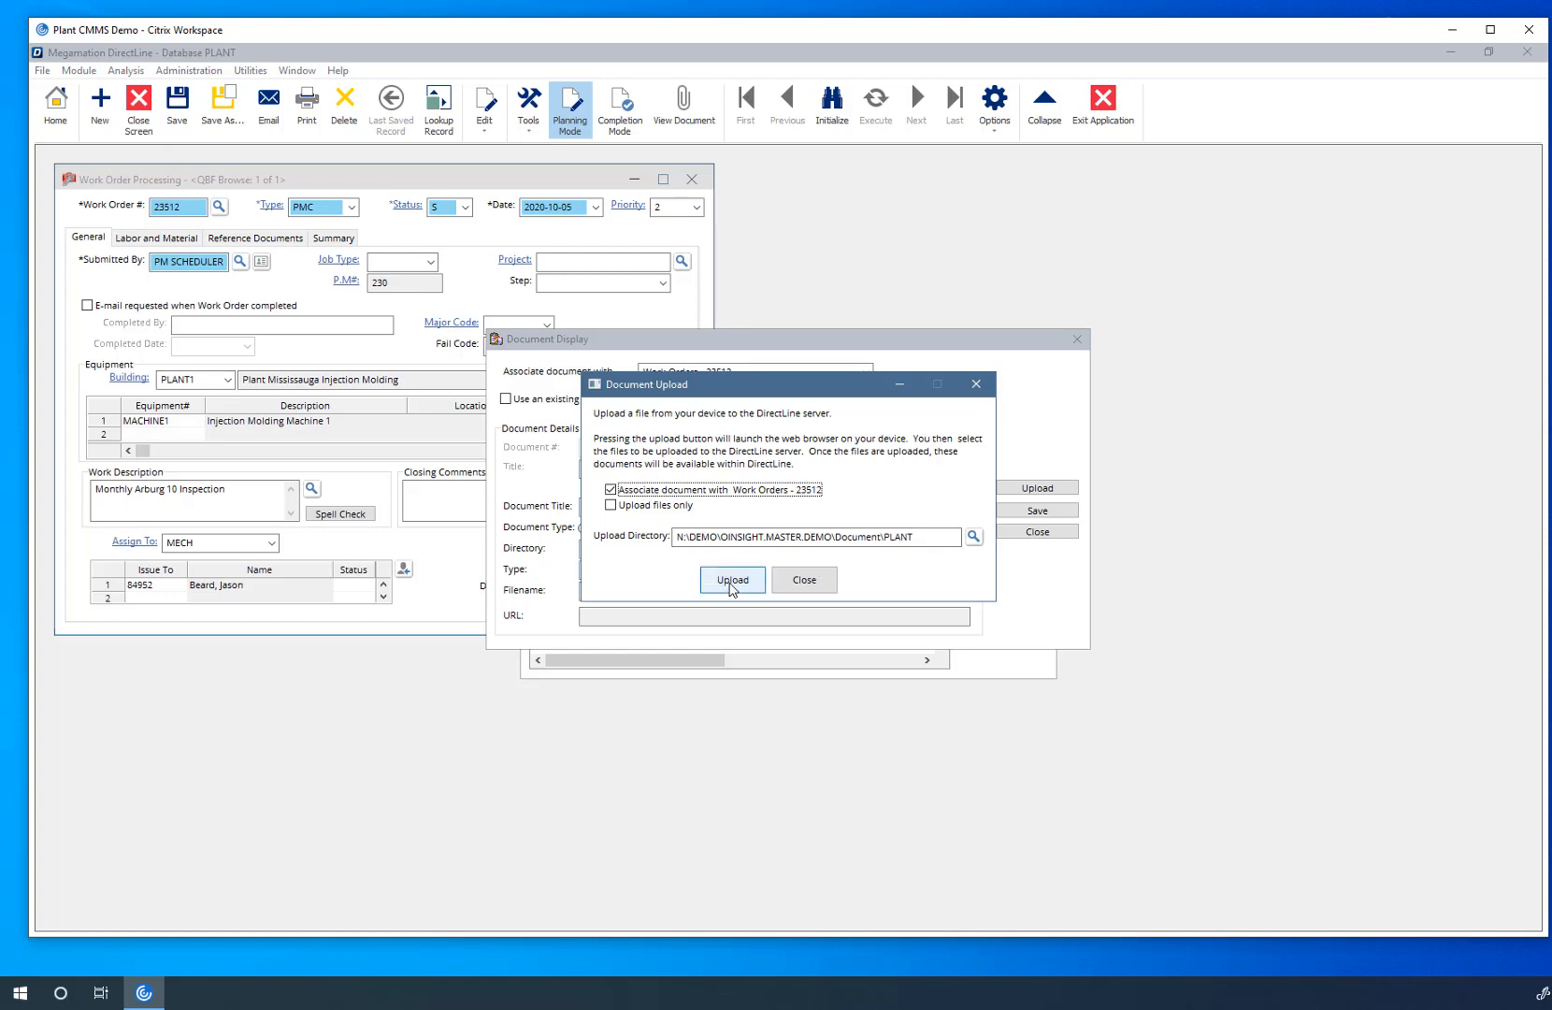
# Step: Launch the web portal upload page and browse to the Pictures folder
pyautogui.click(730, 578)
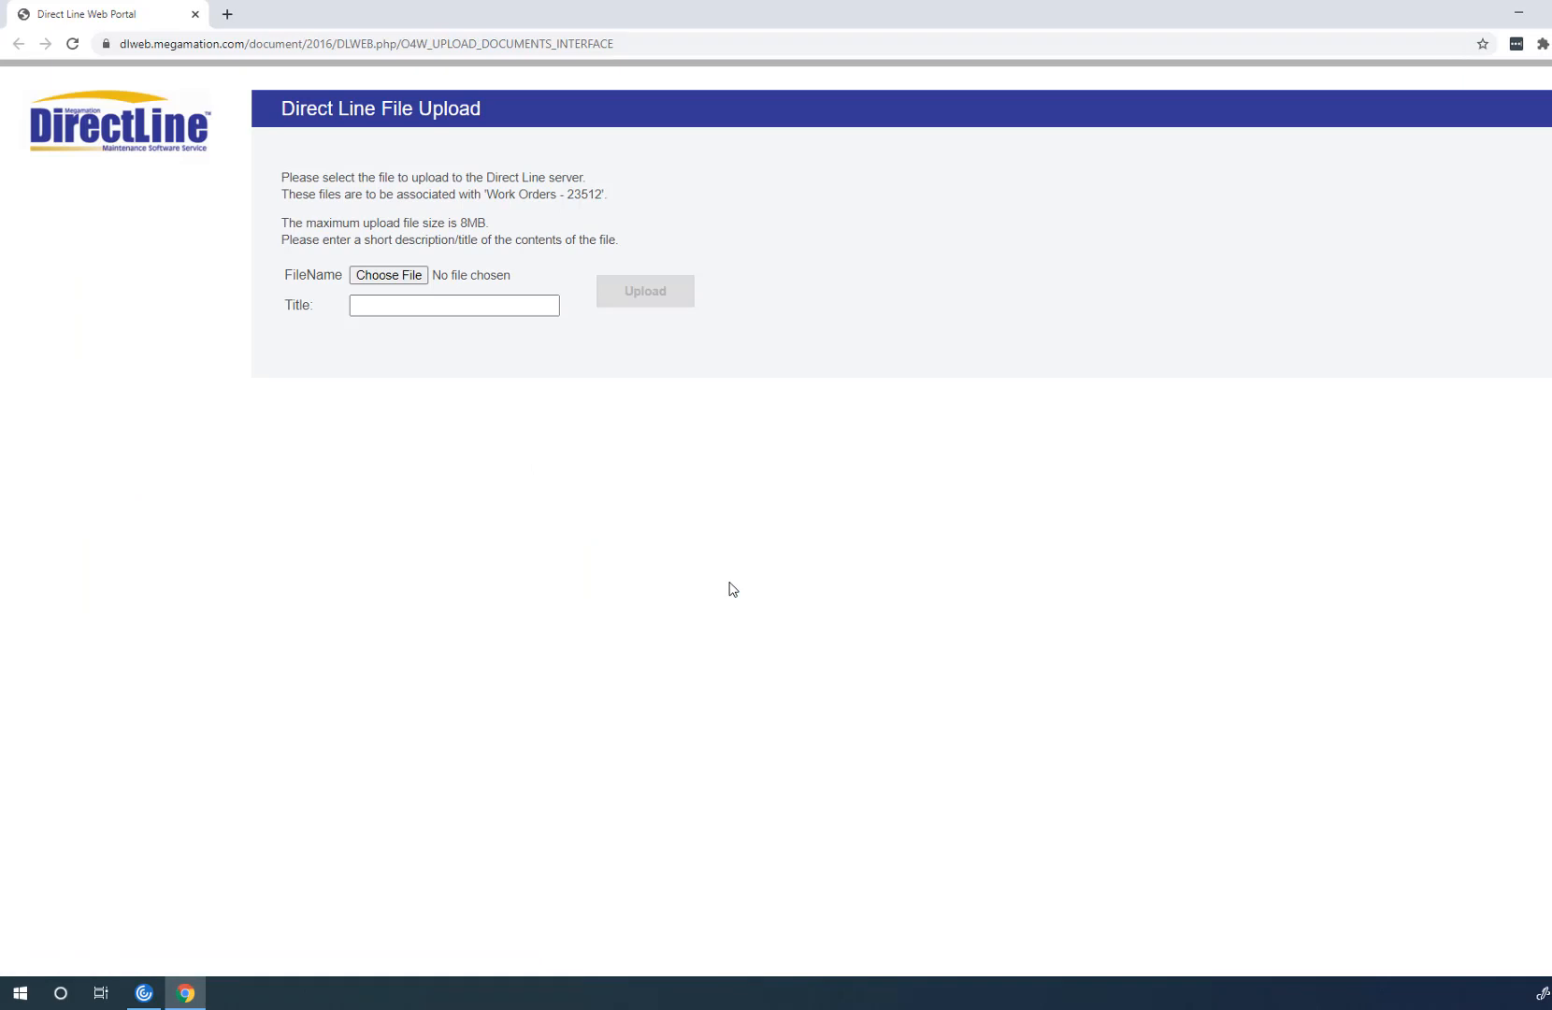
pyautogui.moveTo(479, 163)
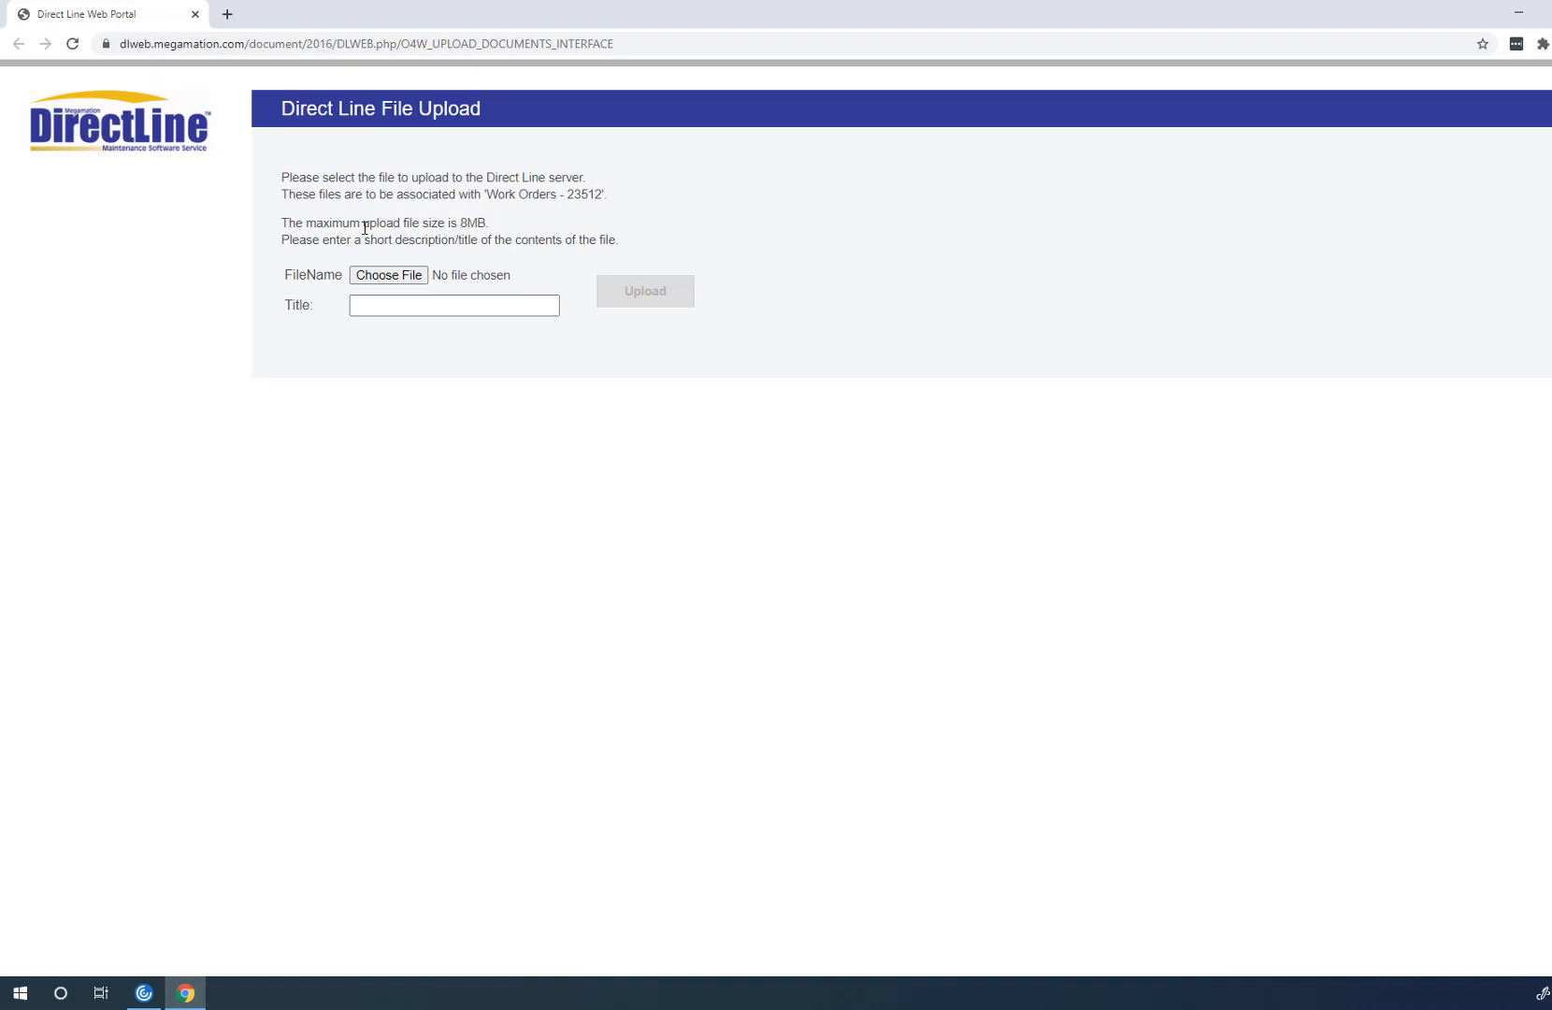
pyautogui.moveTo(426, 229)
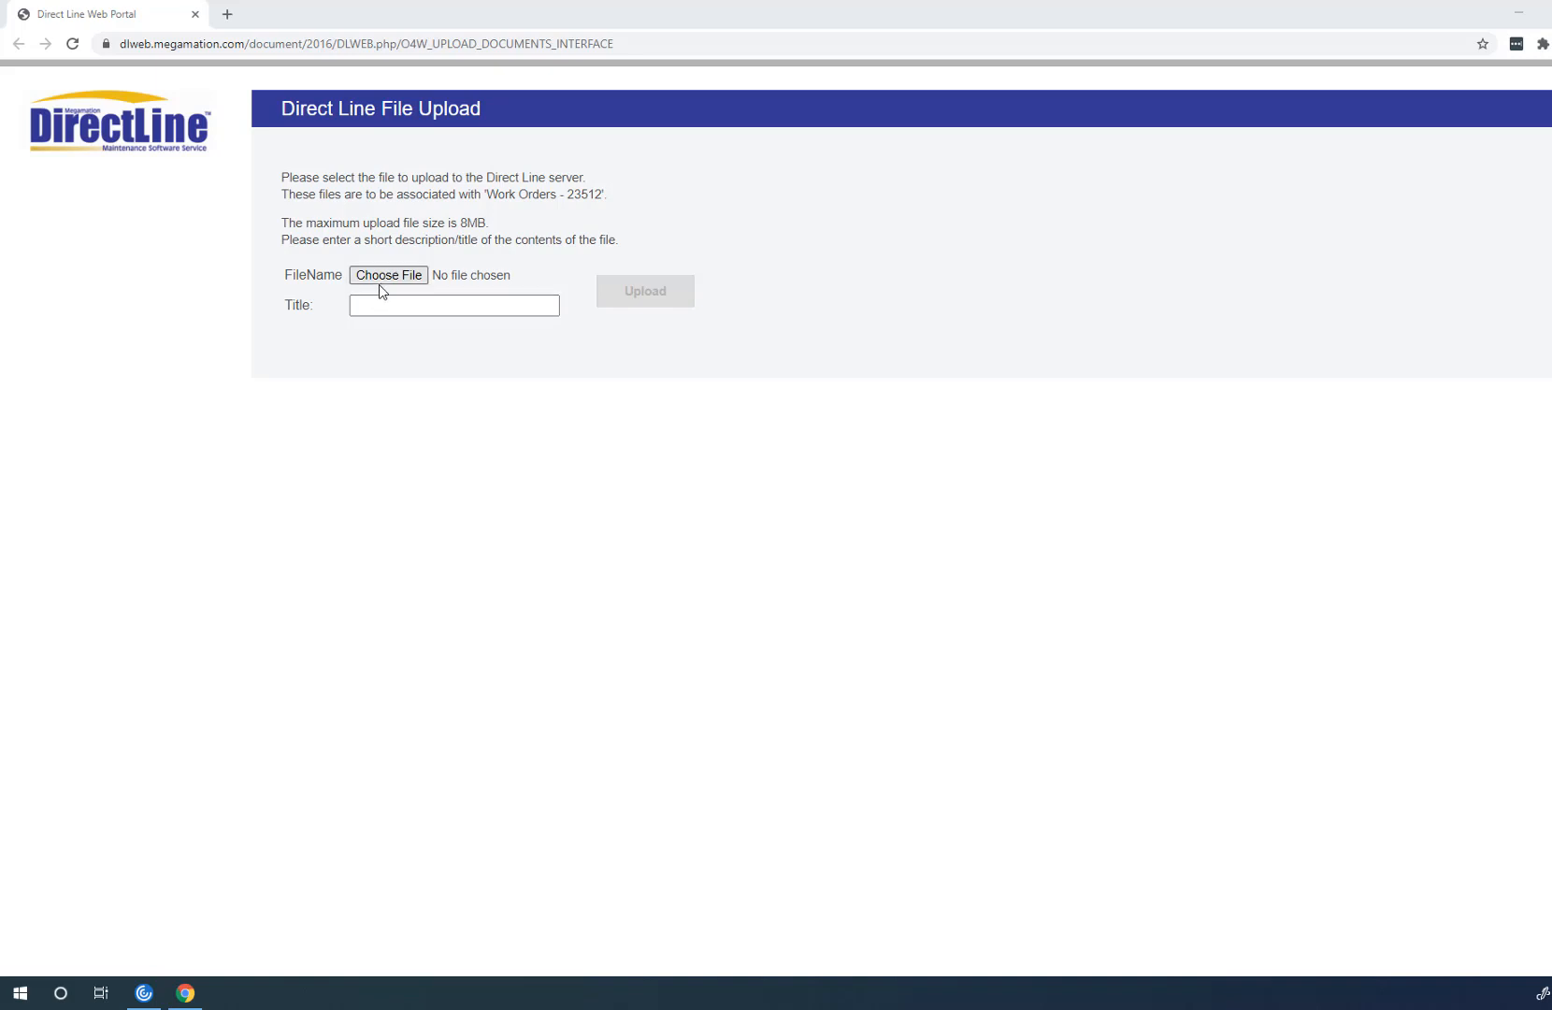
pyautogui.click(387, 274)
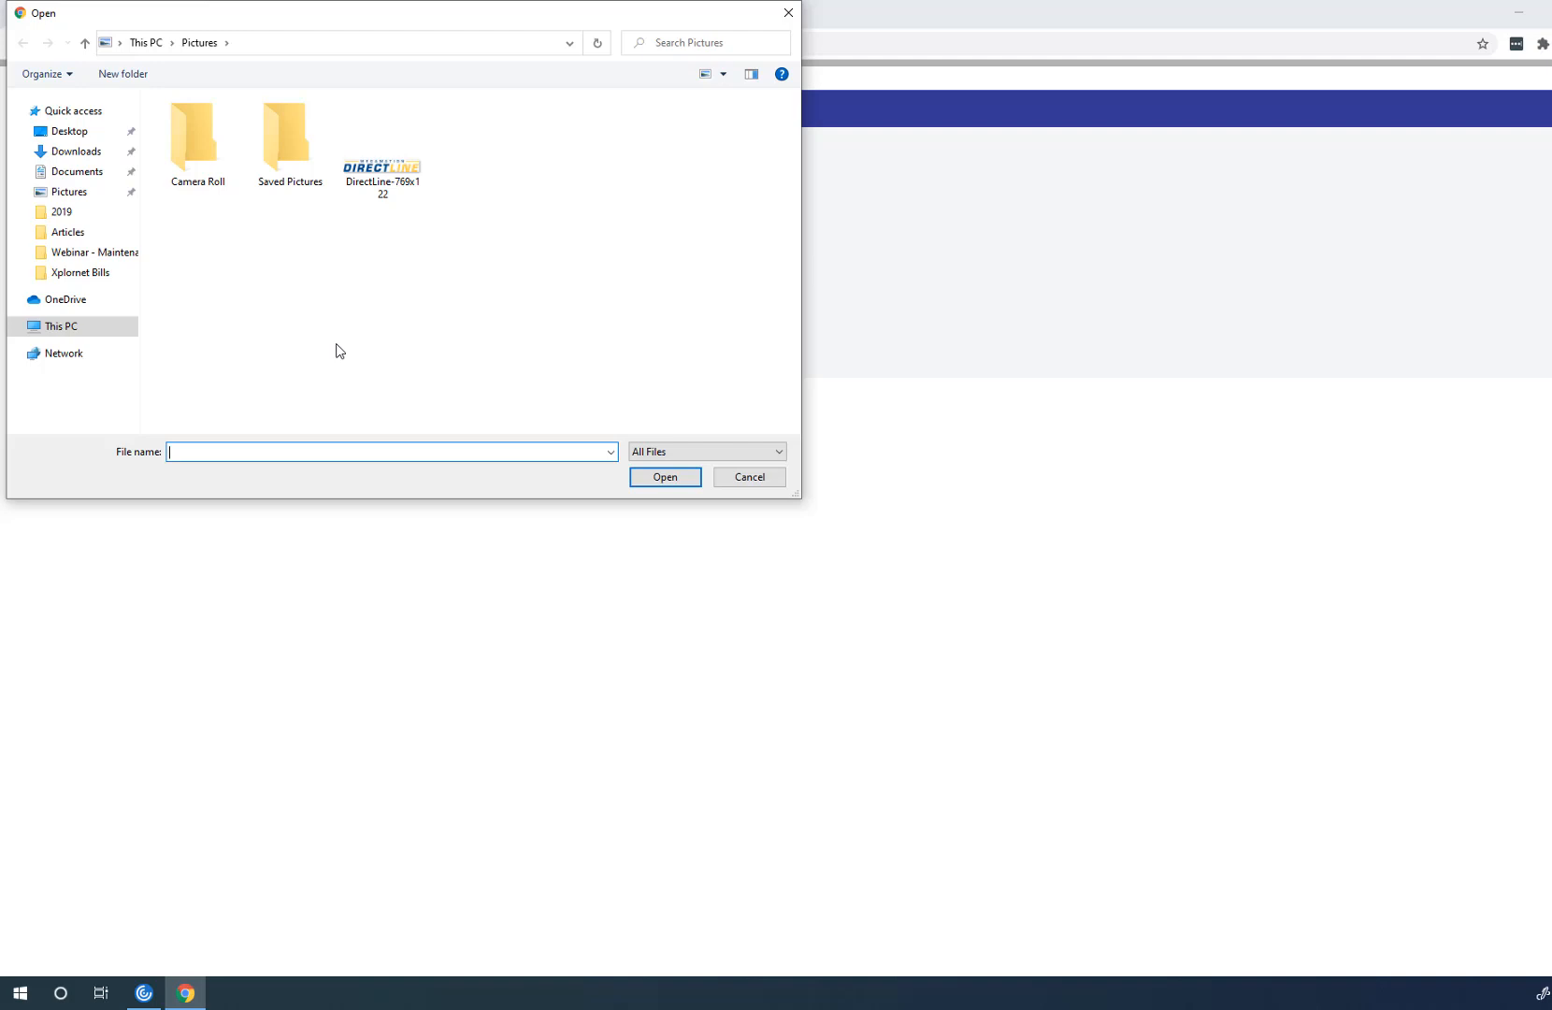
pyautogui.moveTo(356, 351)
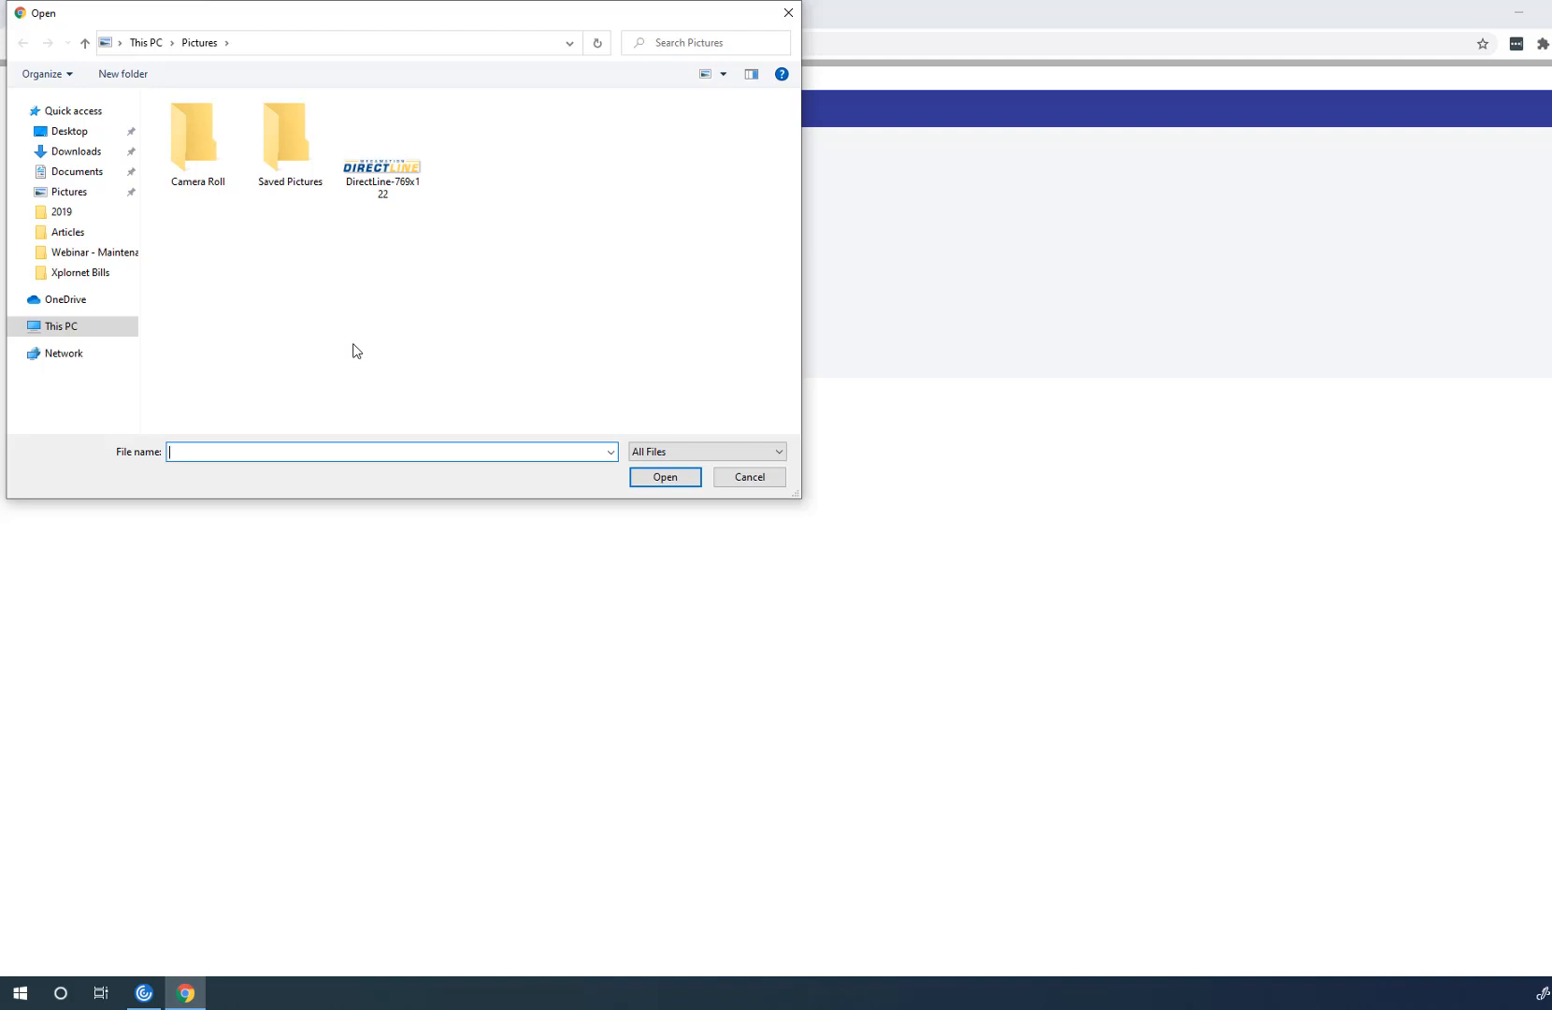
# Step: Select DirectLine-769x122.png from Pictures as the file to upload
pyautogui.click(382, 138)
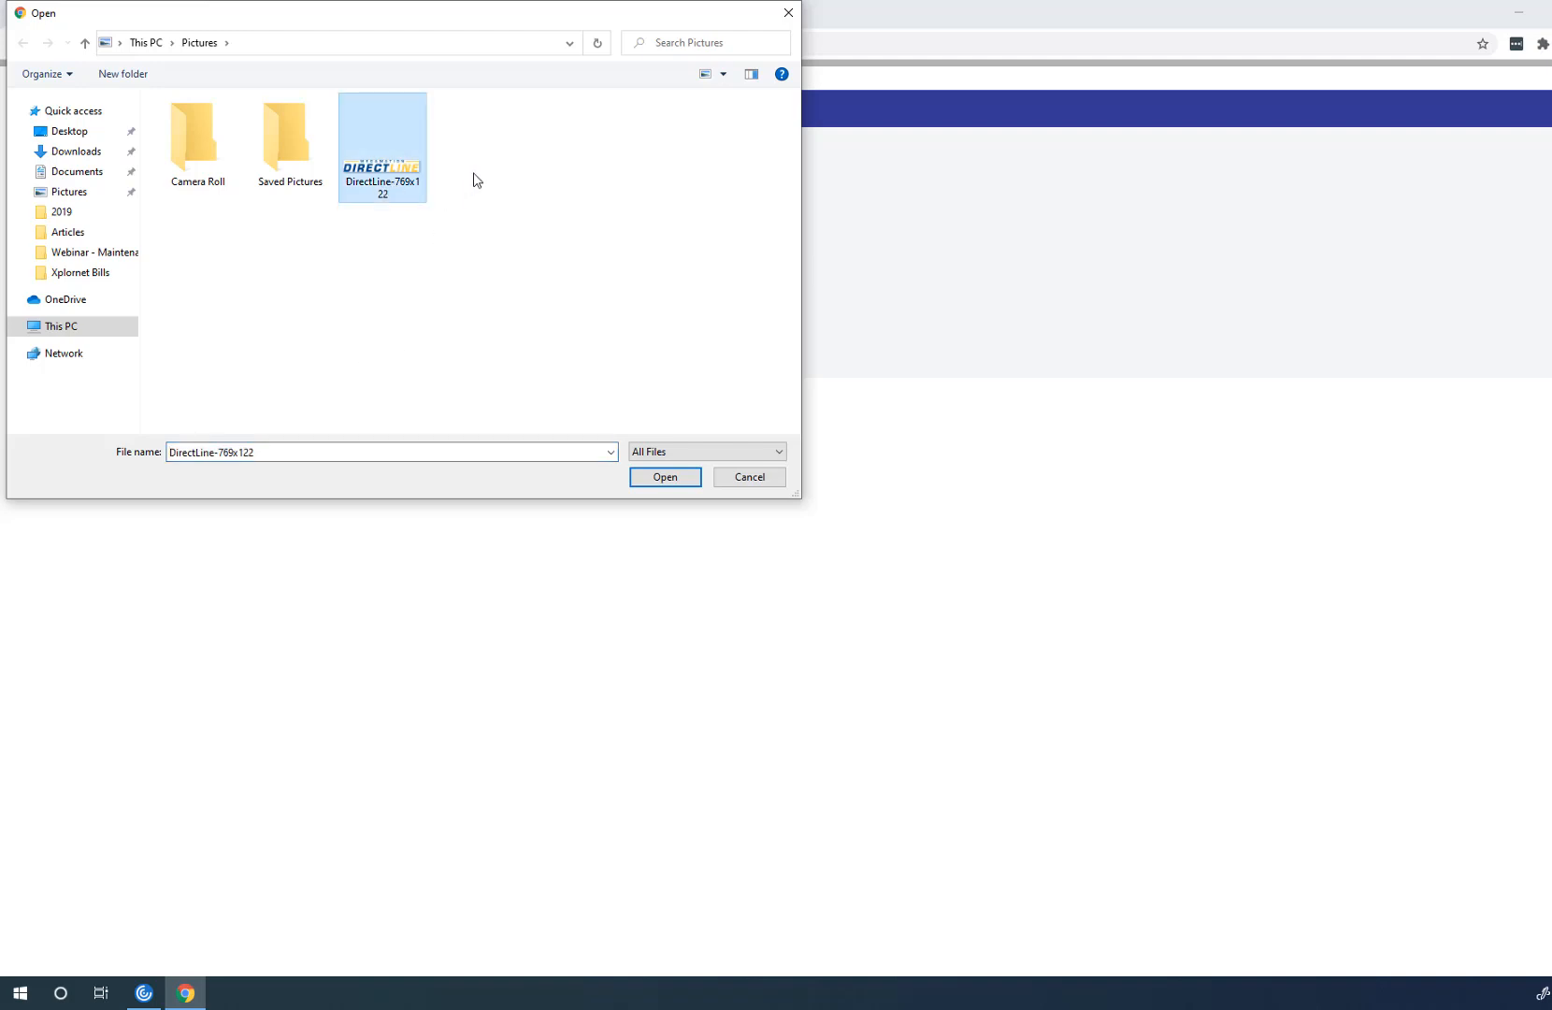
pyautogui.click(664, 476)
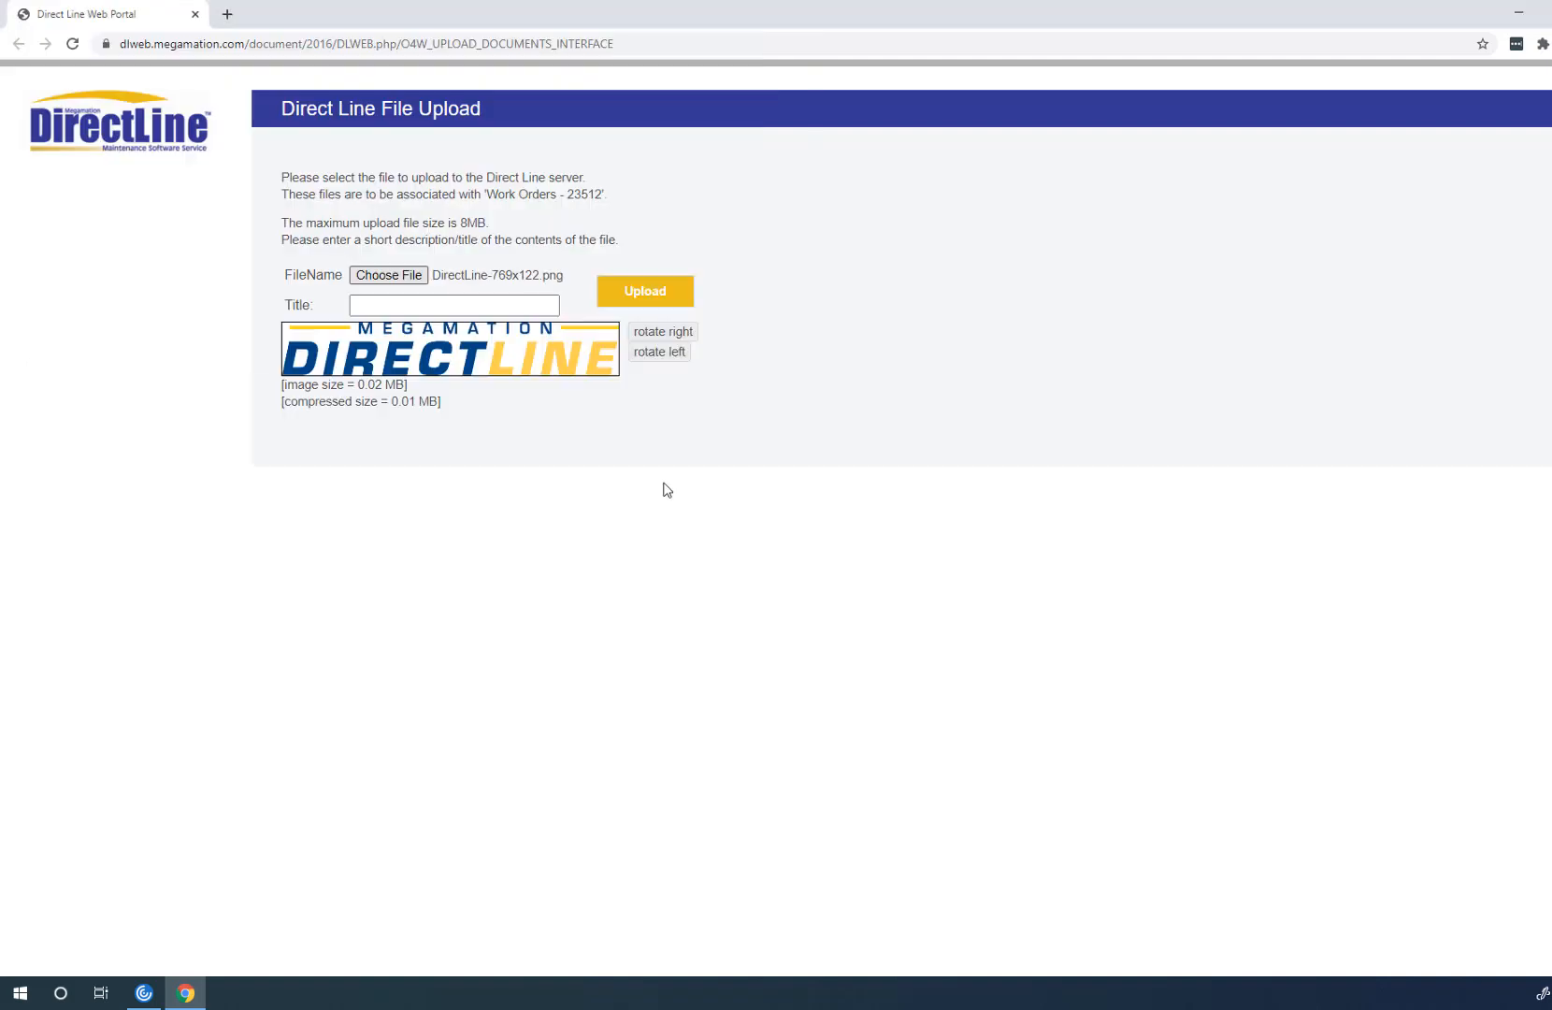
pyautogui.moveTo(626, 425)
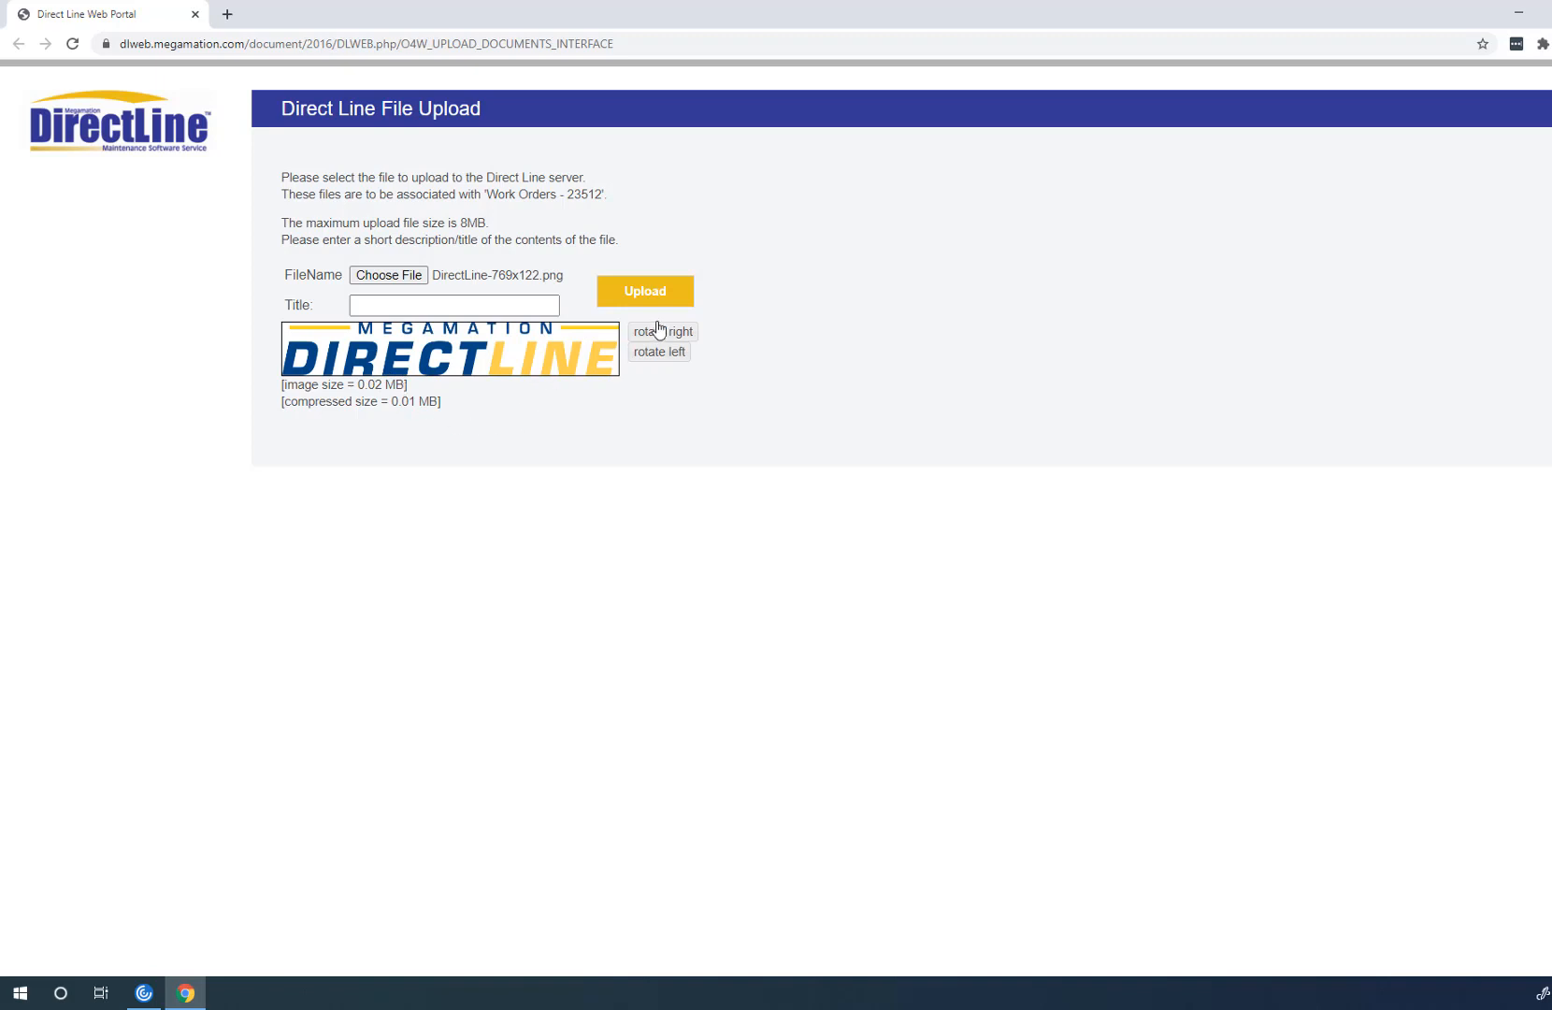
pyautogui.click(661, 332)
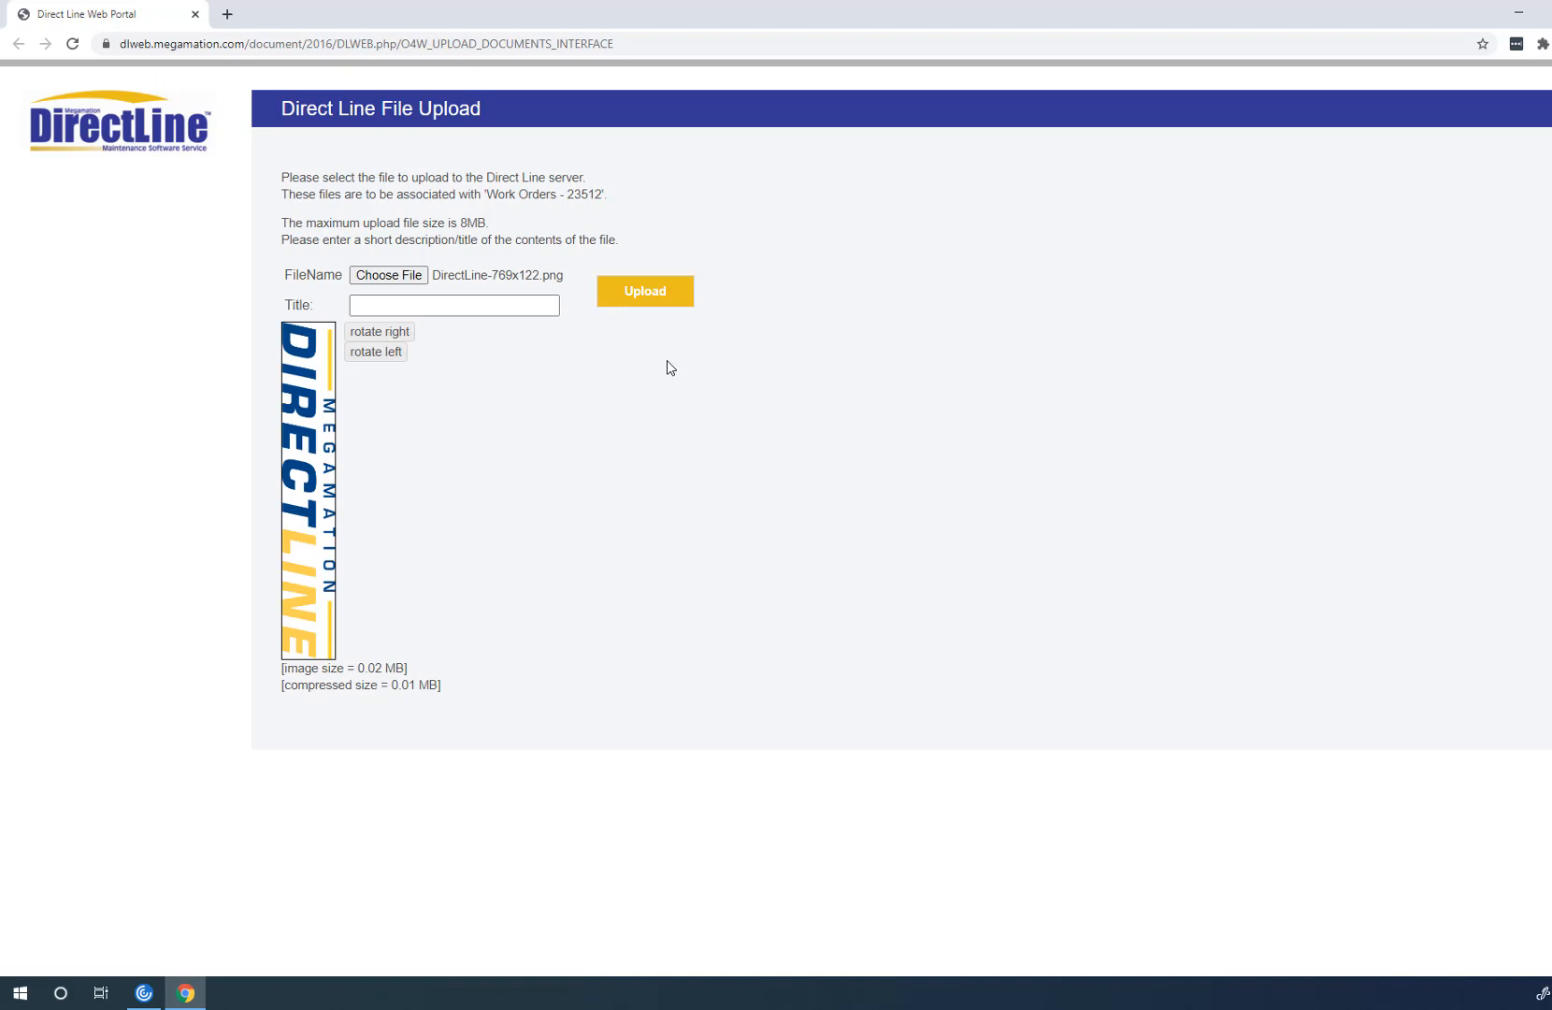
pyautogui.click(374, 352)
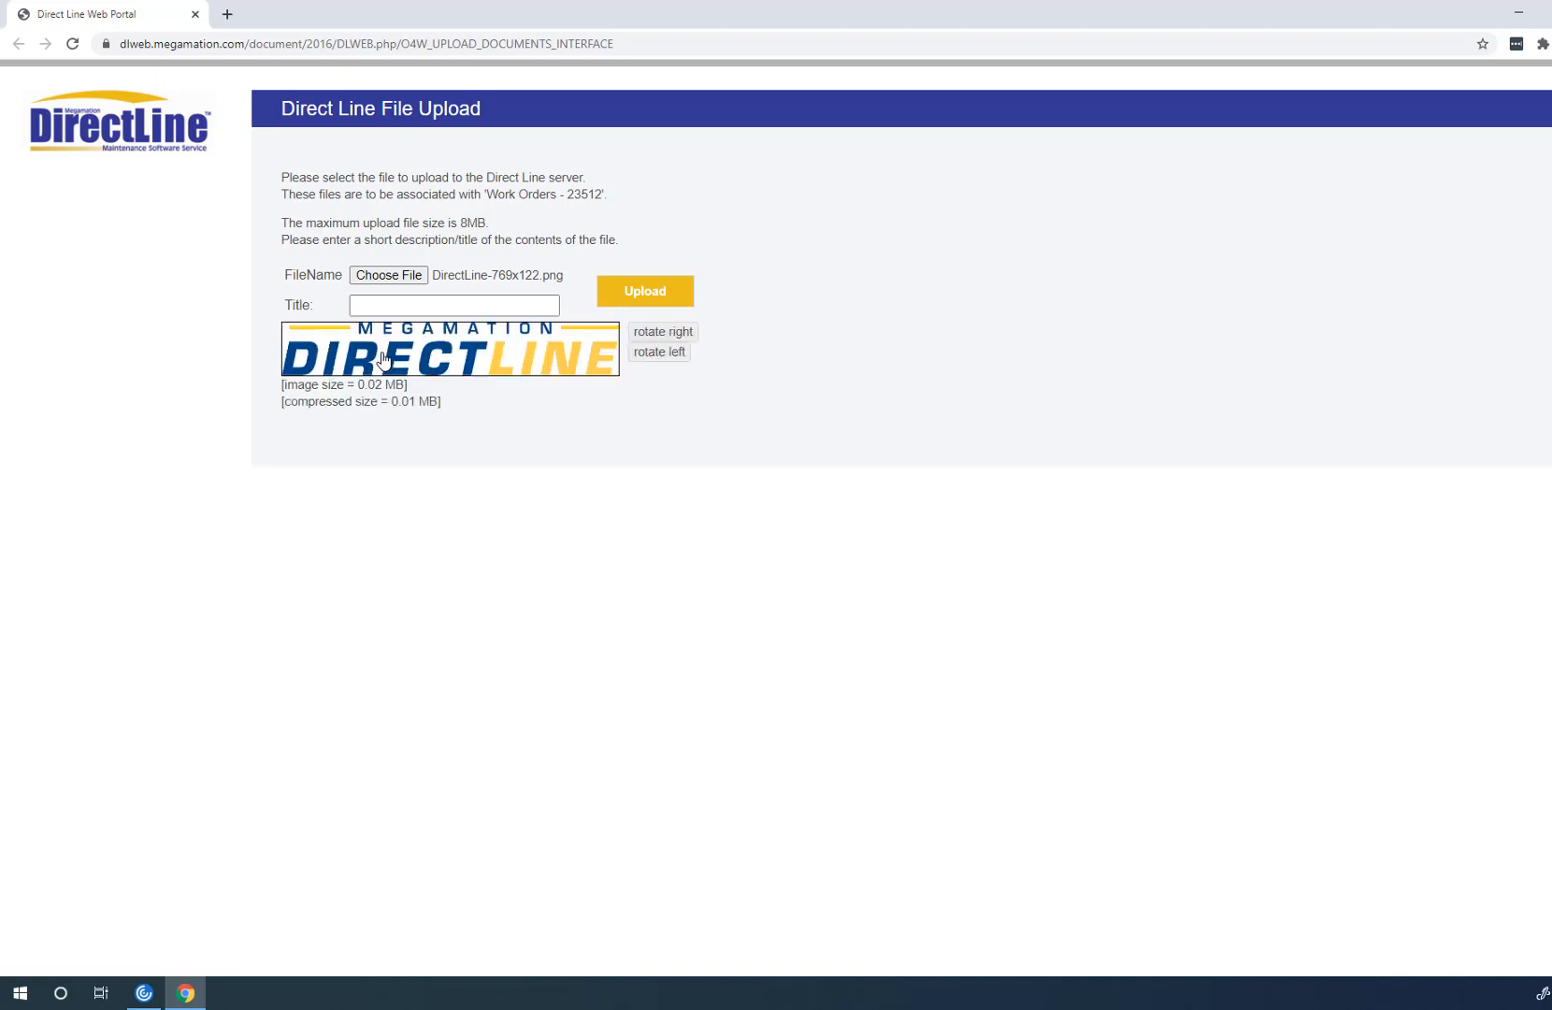
pyautogui.moveTo(417, 379)
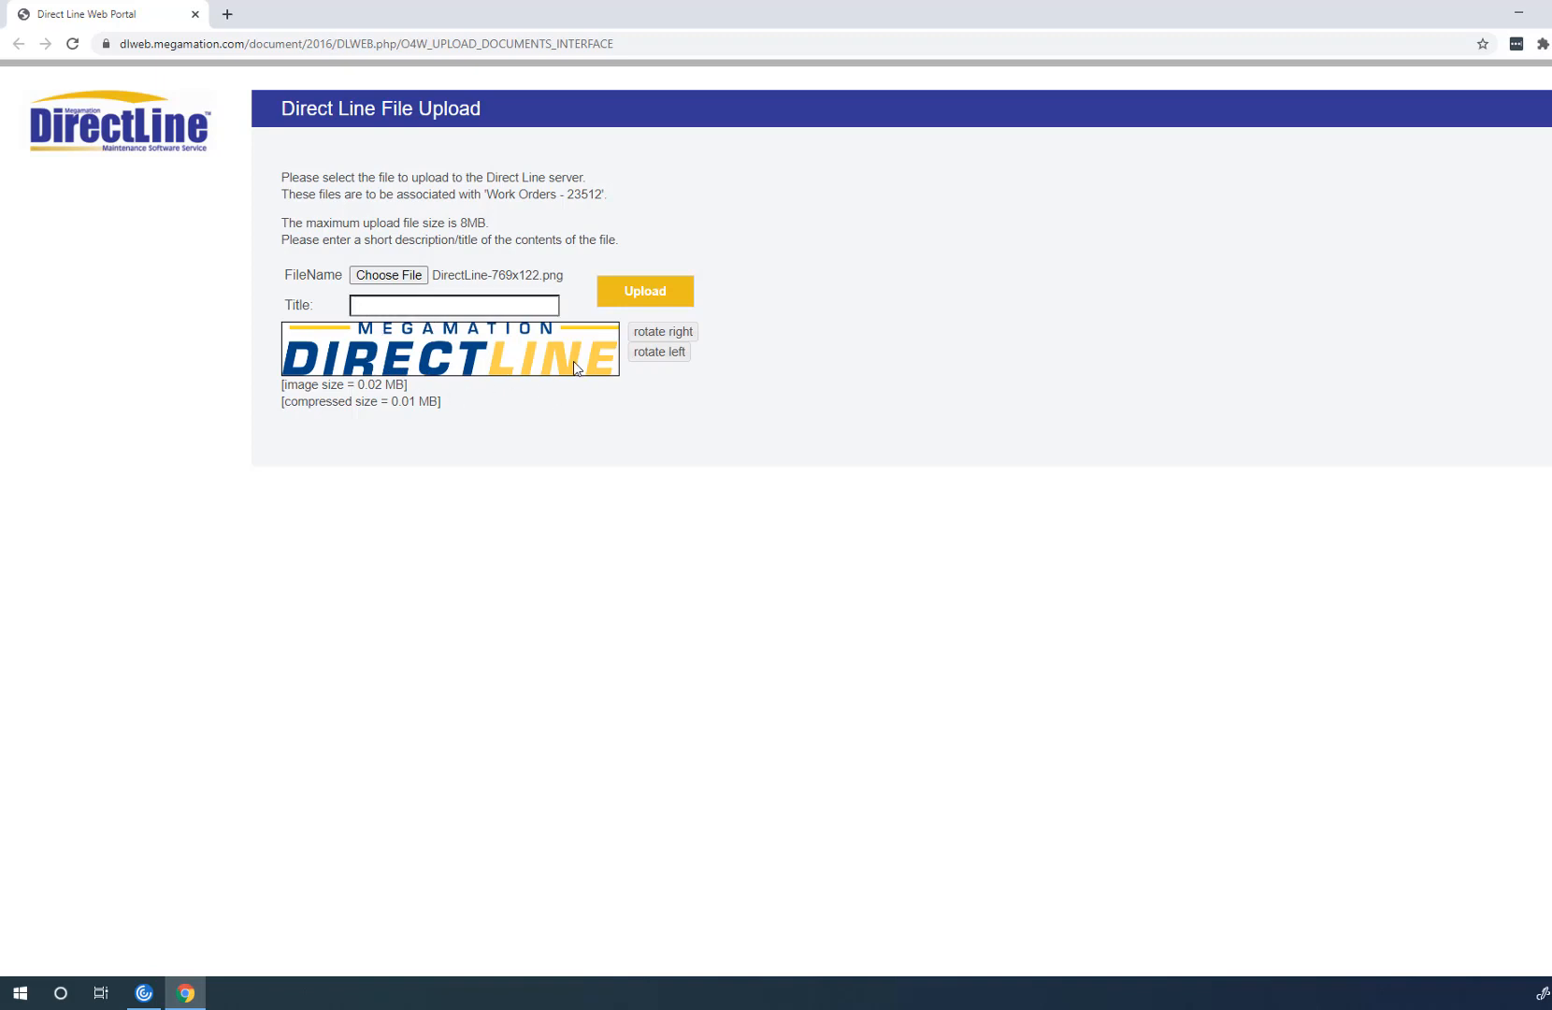
# Step: Title the image 'Logo', upload it, and close the web page
pyautogui.write('L')
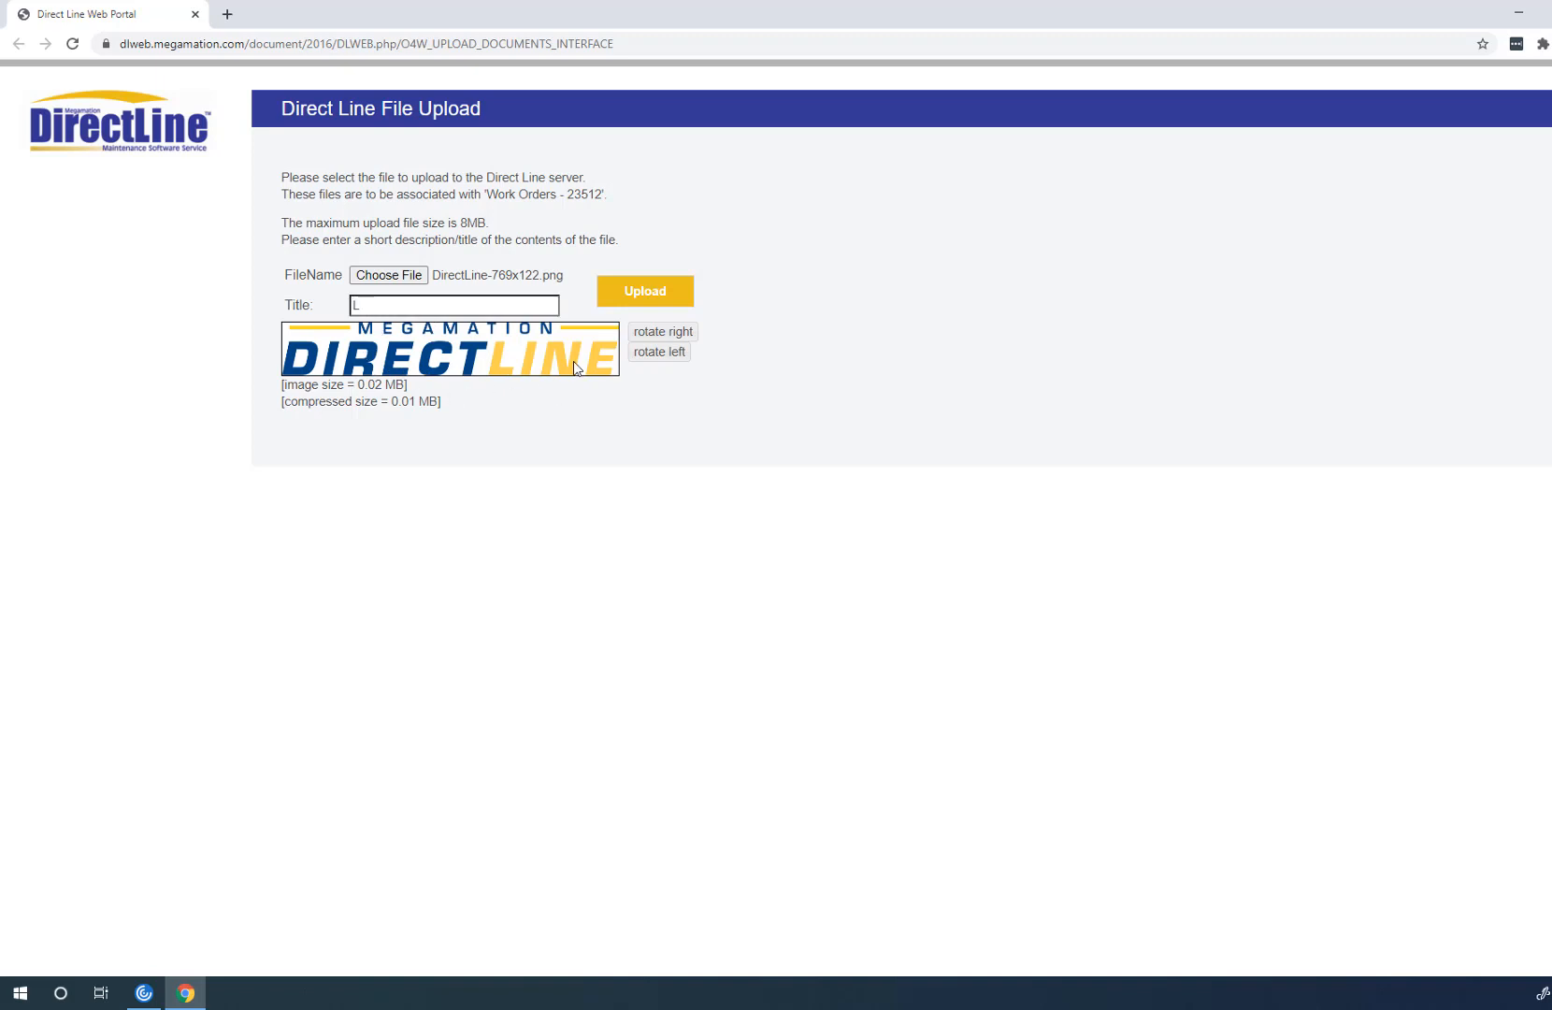
pyautogui.write('ogo')
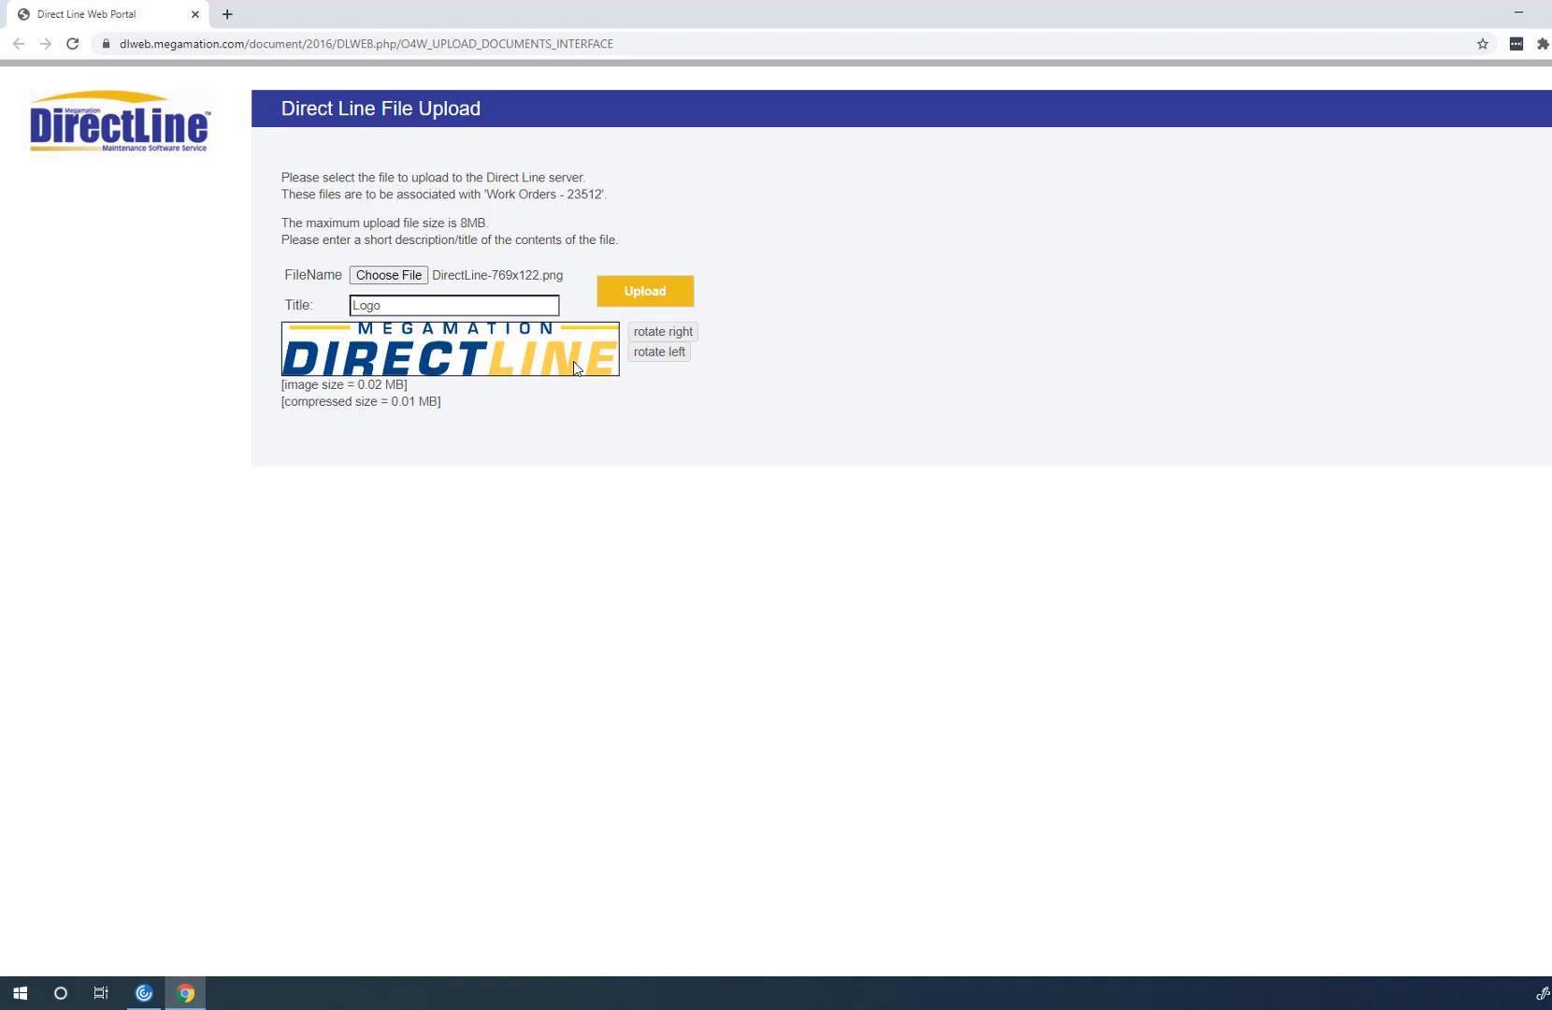
pyautogui.click(454, 305)
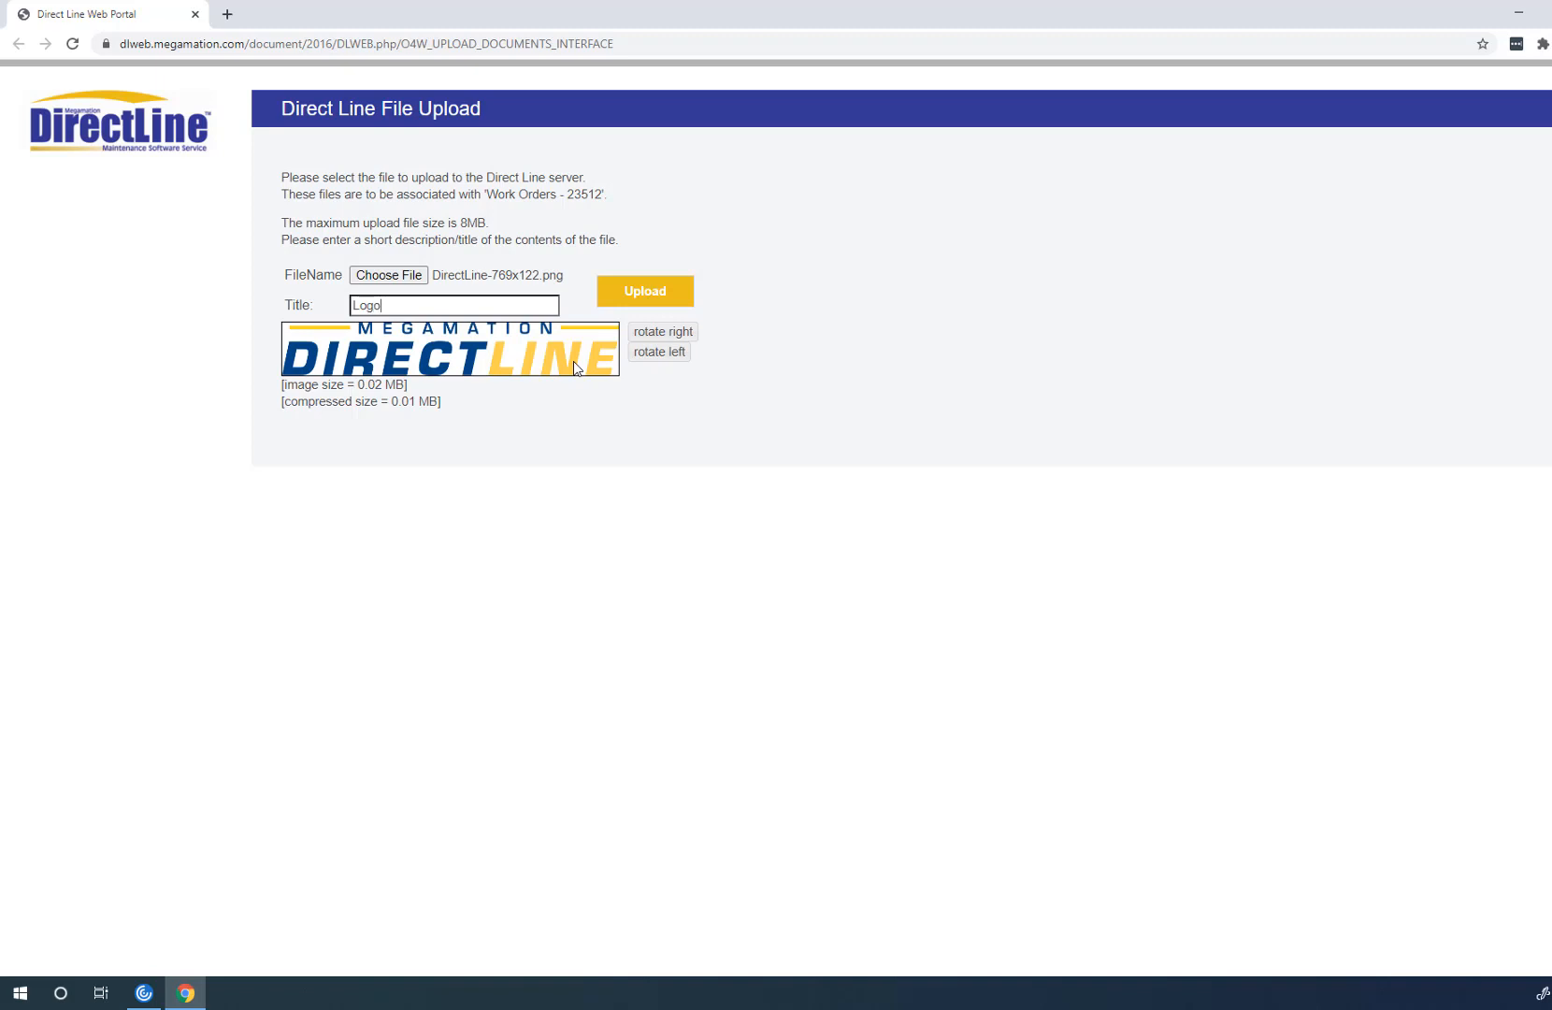
pyautogui.click(644, 291)
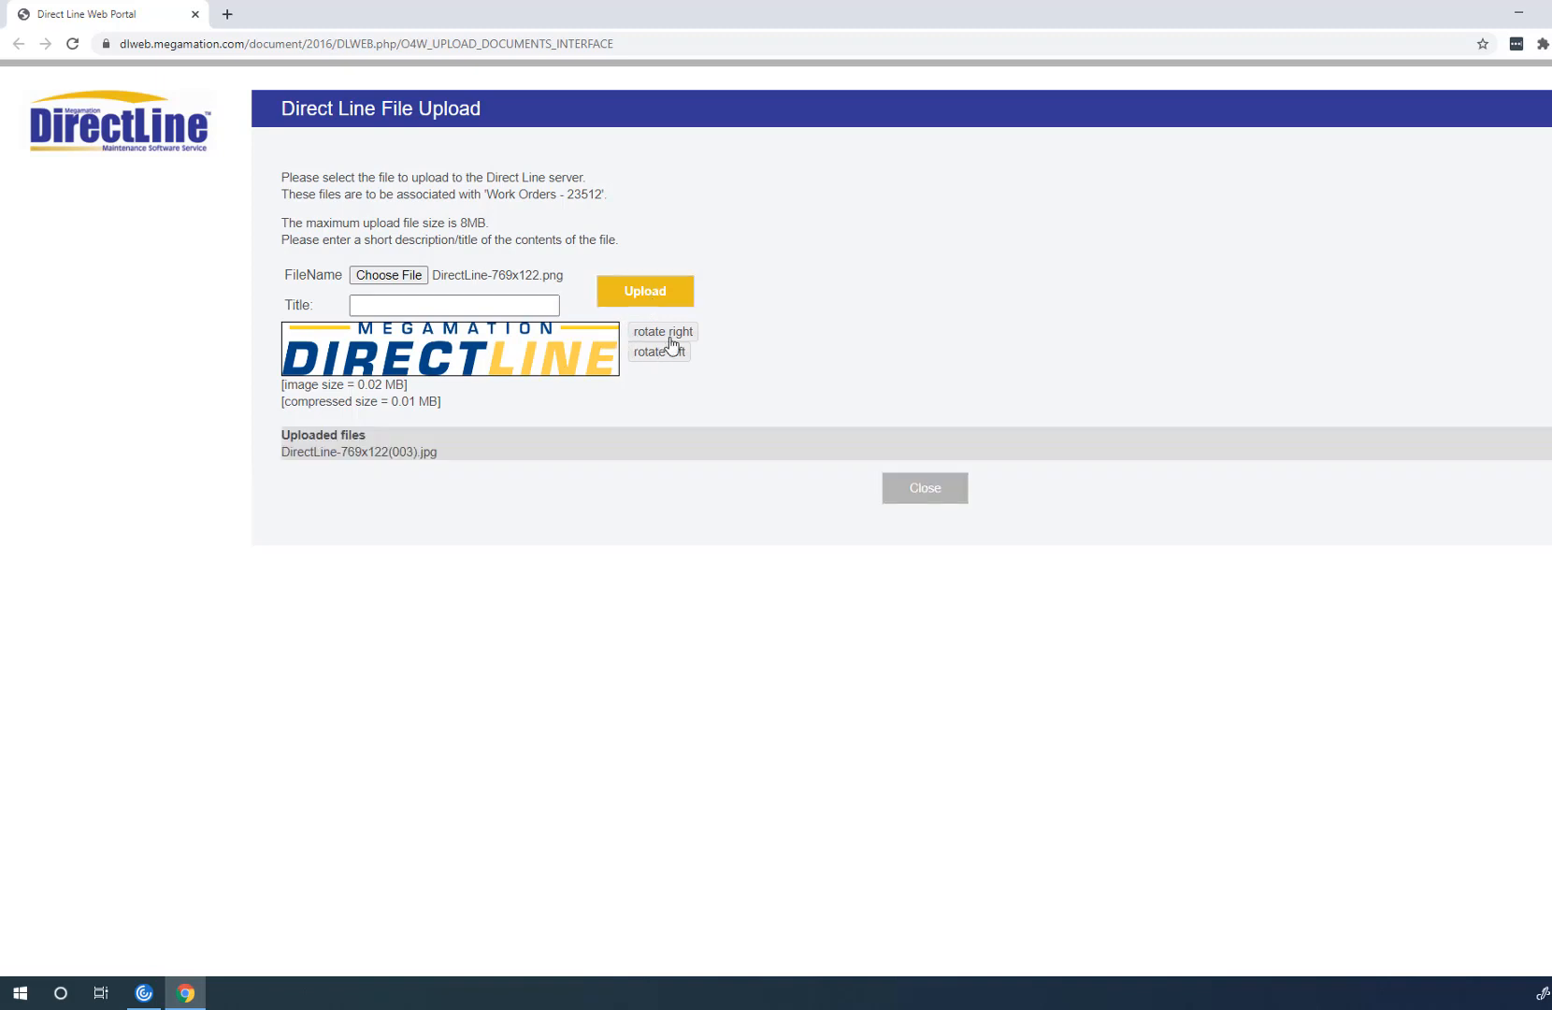
pyautogui.moveTo(375, 443)
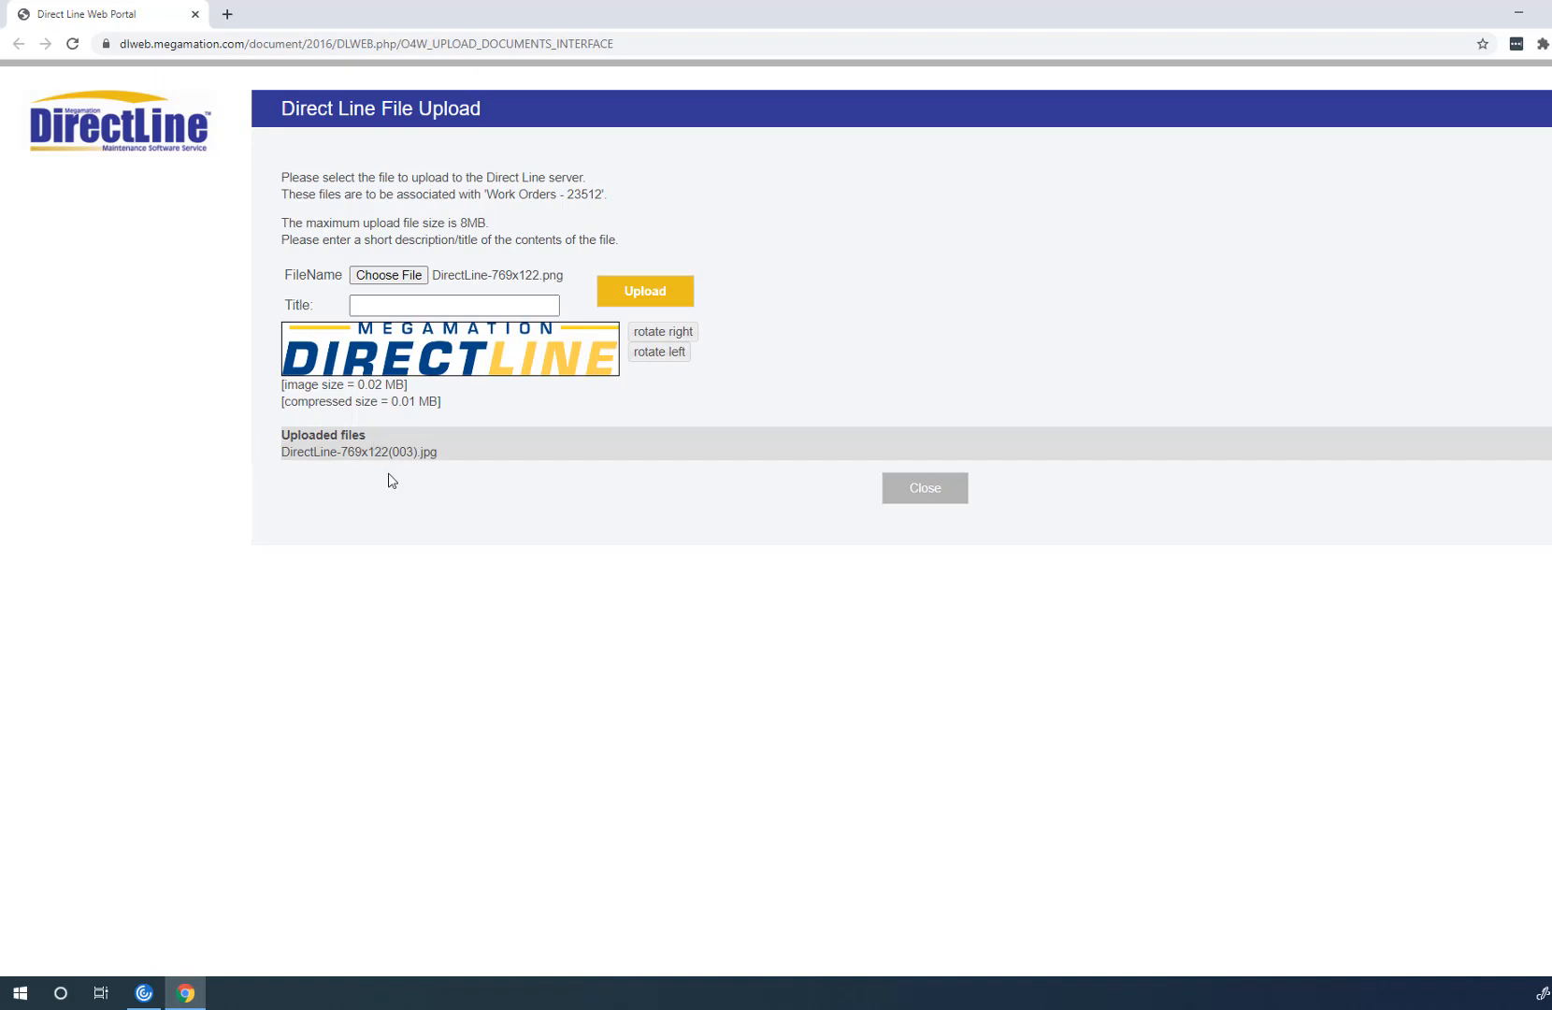
pyautogui.moveTo(415, 284)
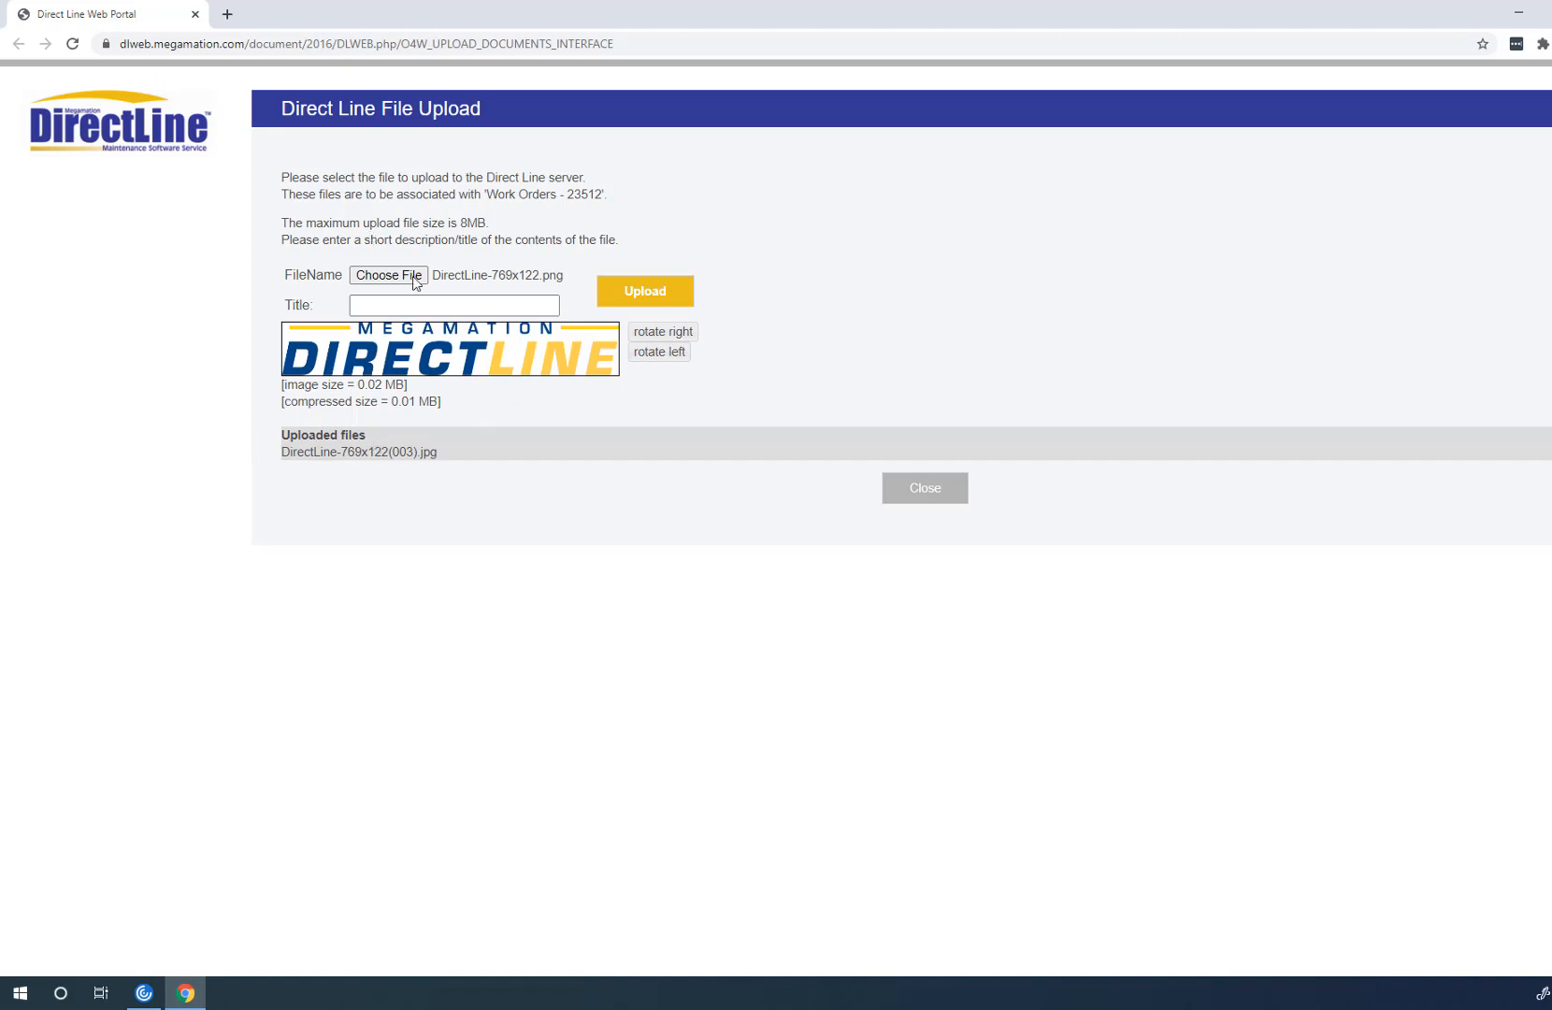
pyautogui.moveTo(388, 275)
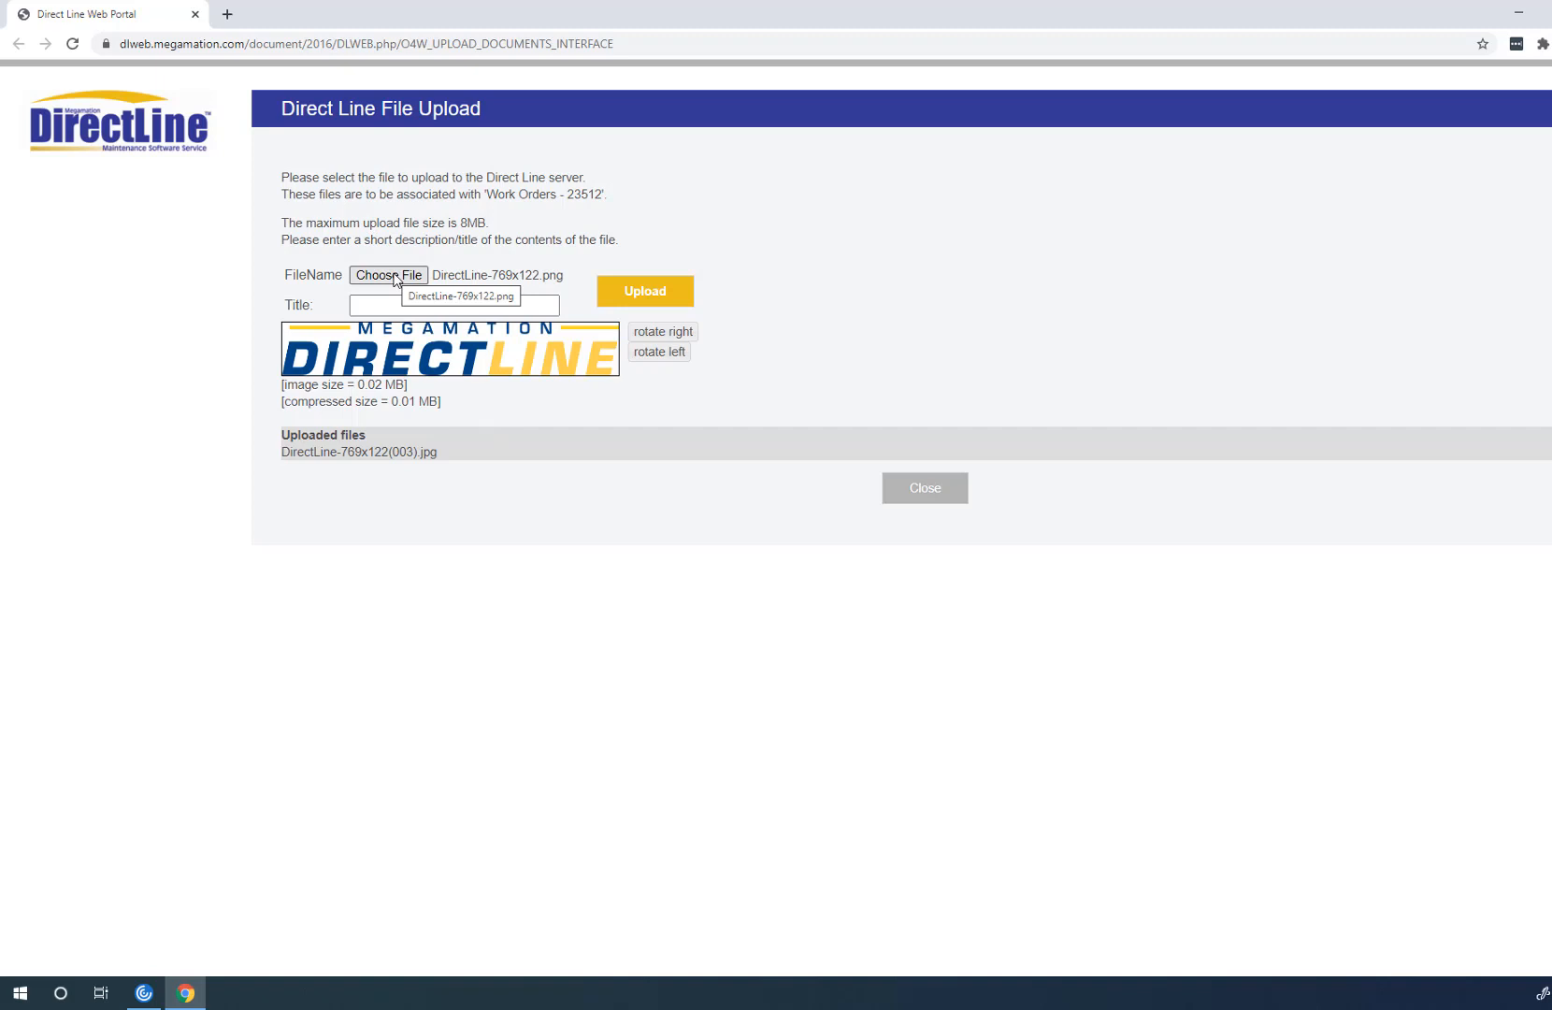
pyautogui.click(923, 487)
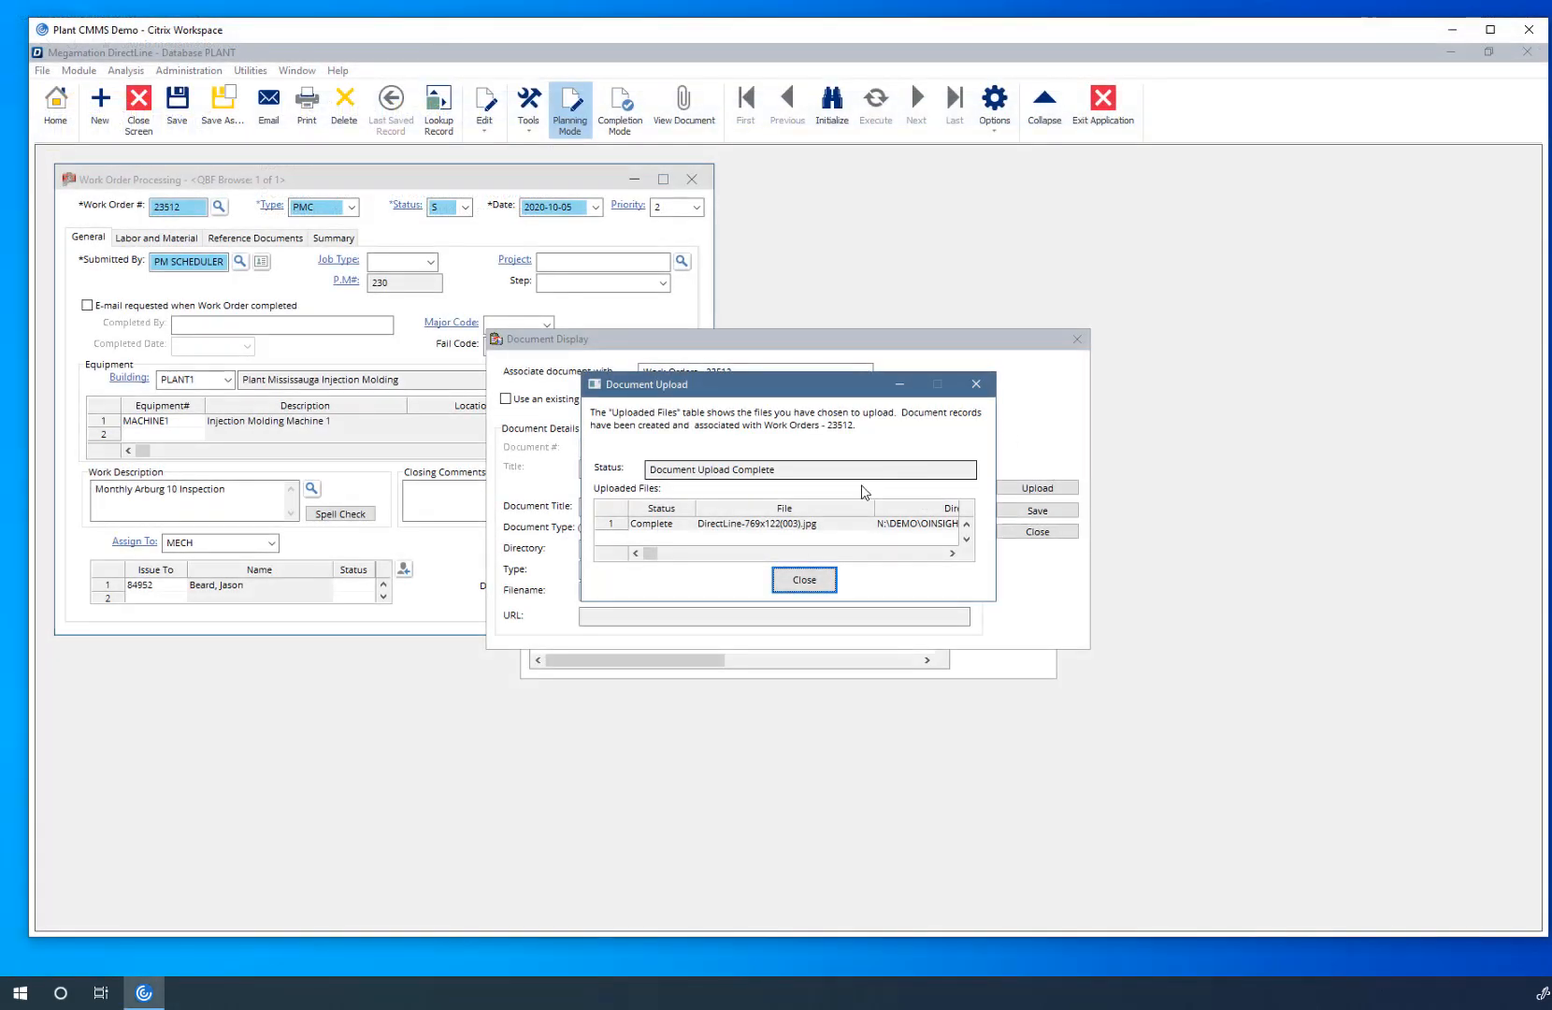
pyautogui.moveTo(730, 586)
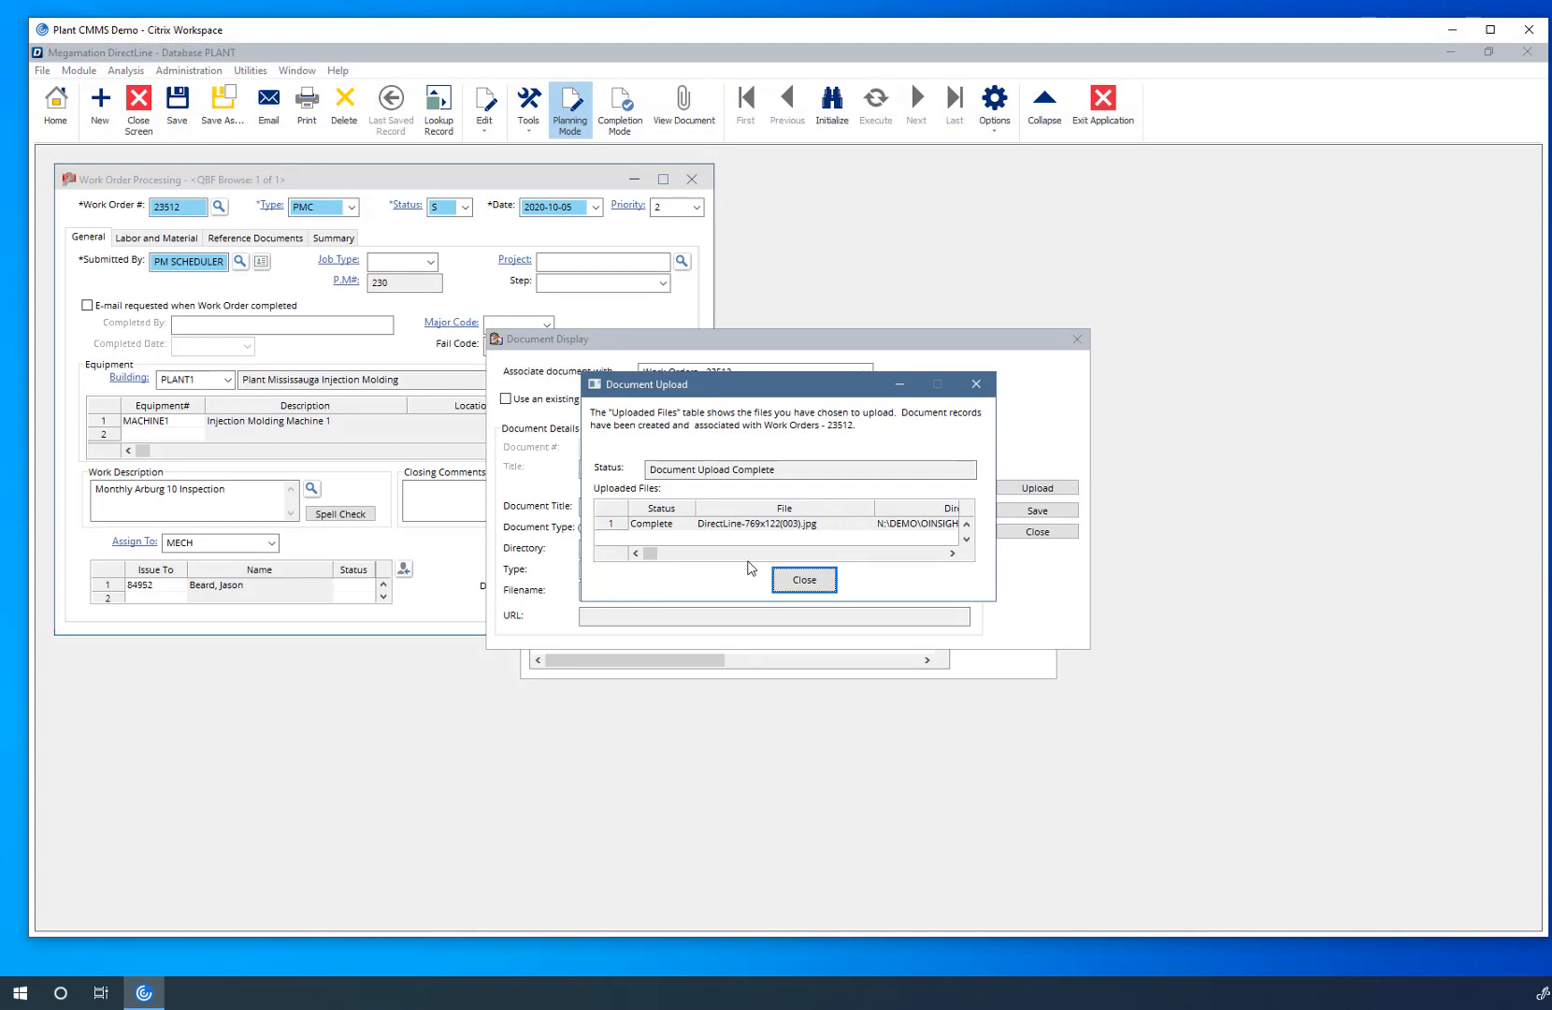
# Step: Dismiss the Document Upload Complete report for DirectLine-769x122(003).jpg
pyautogui.click(804, 579)
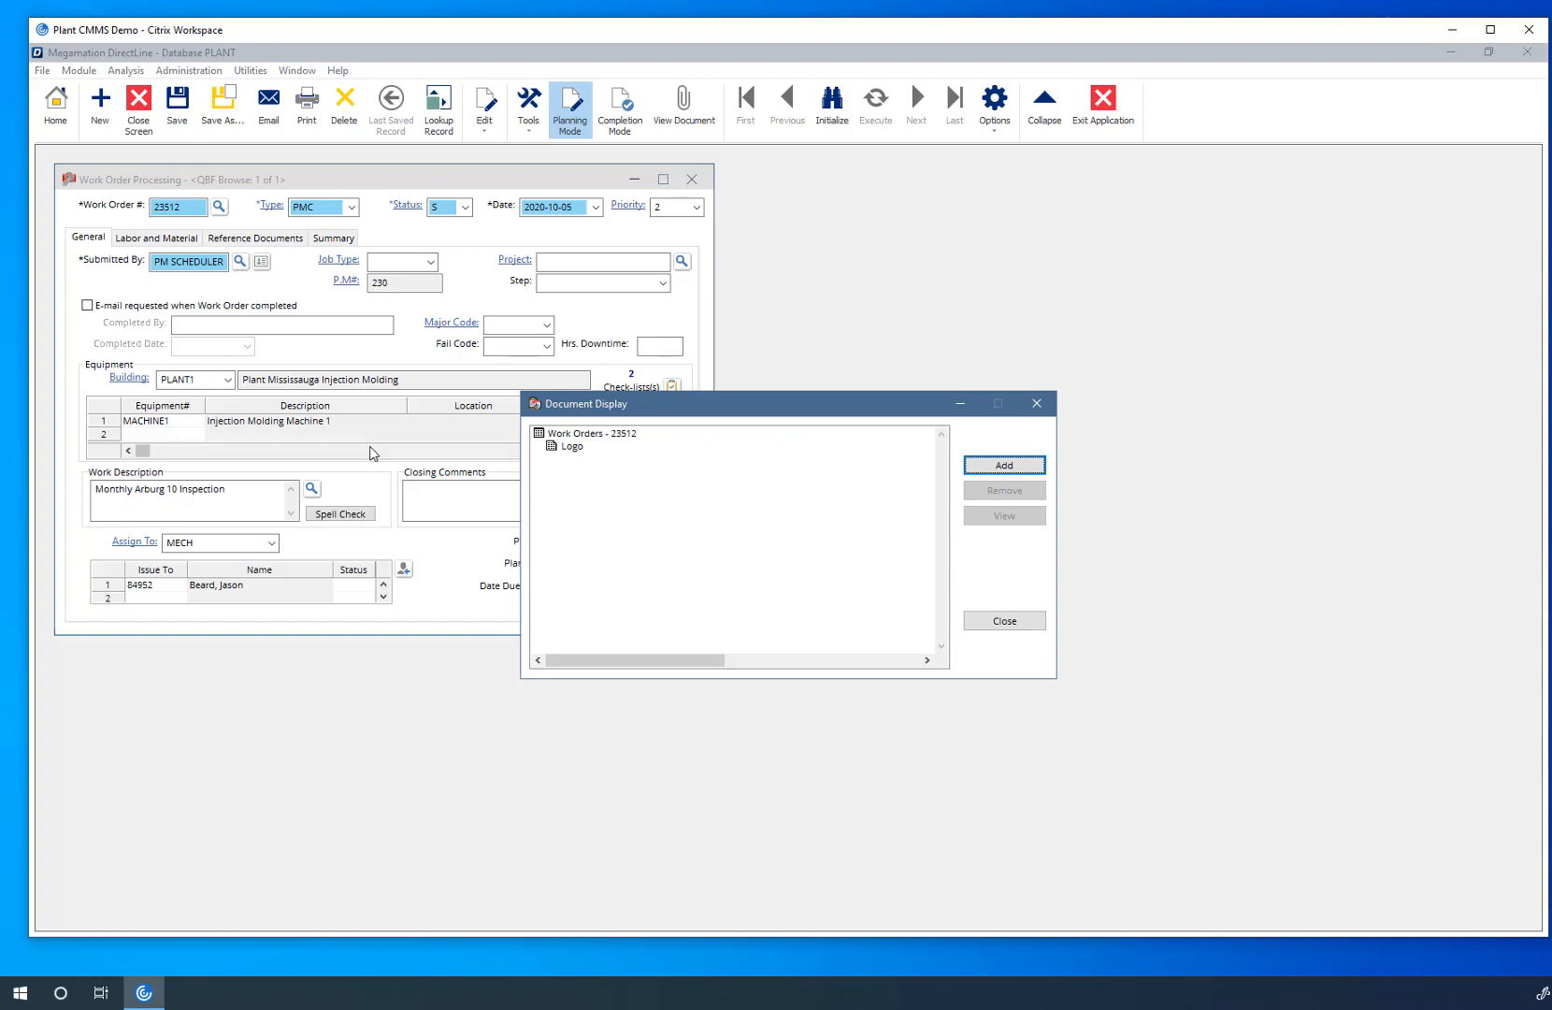
pyautogui.moveTo(427, 478)
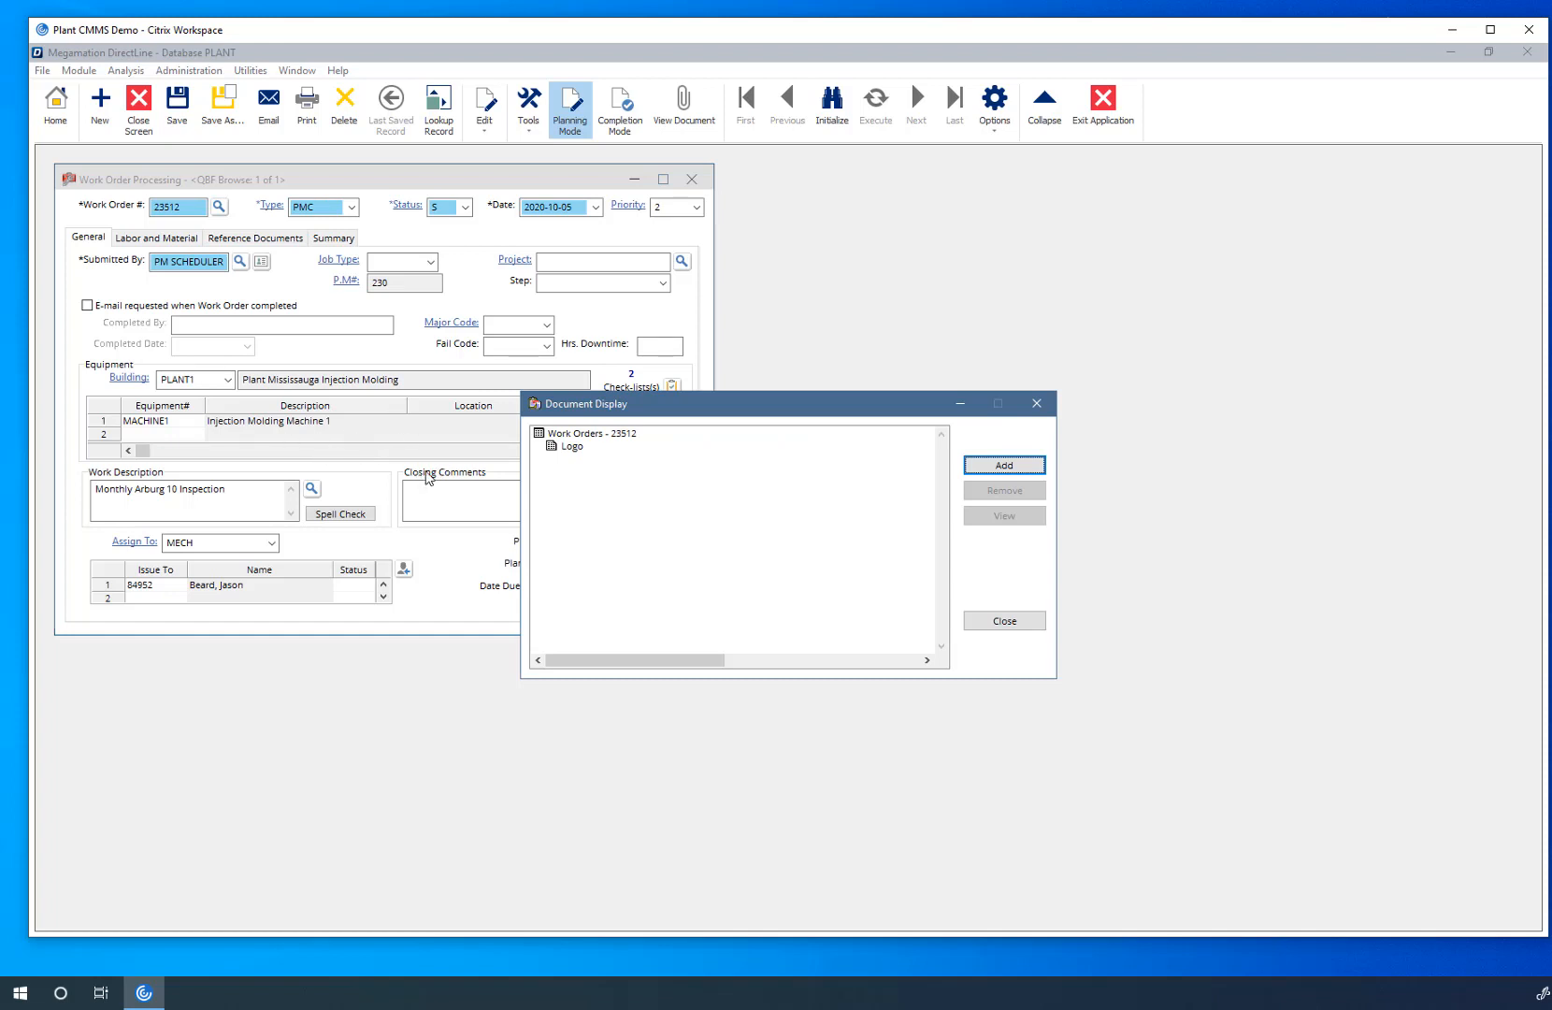
# Step: Select the Logo document under Work Orders - 23512
pyautogui.click(571, 445)
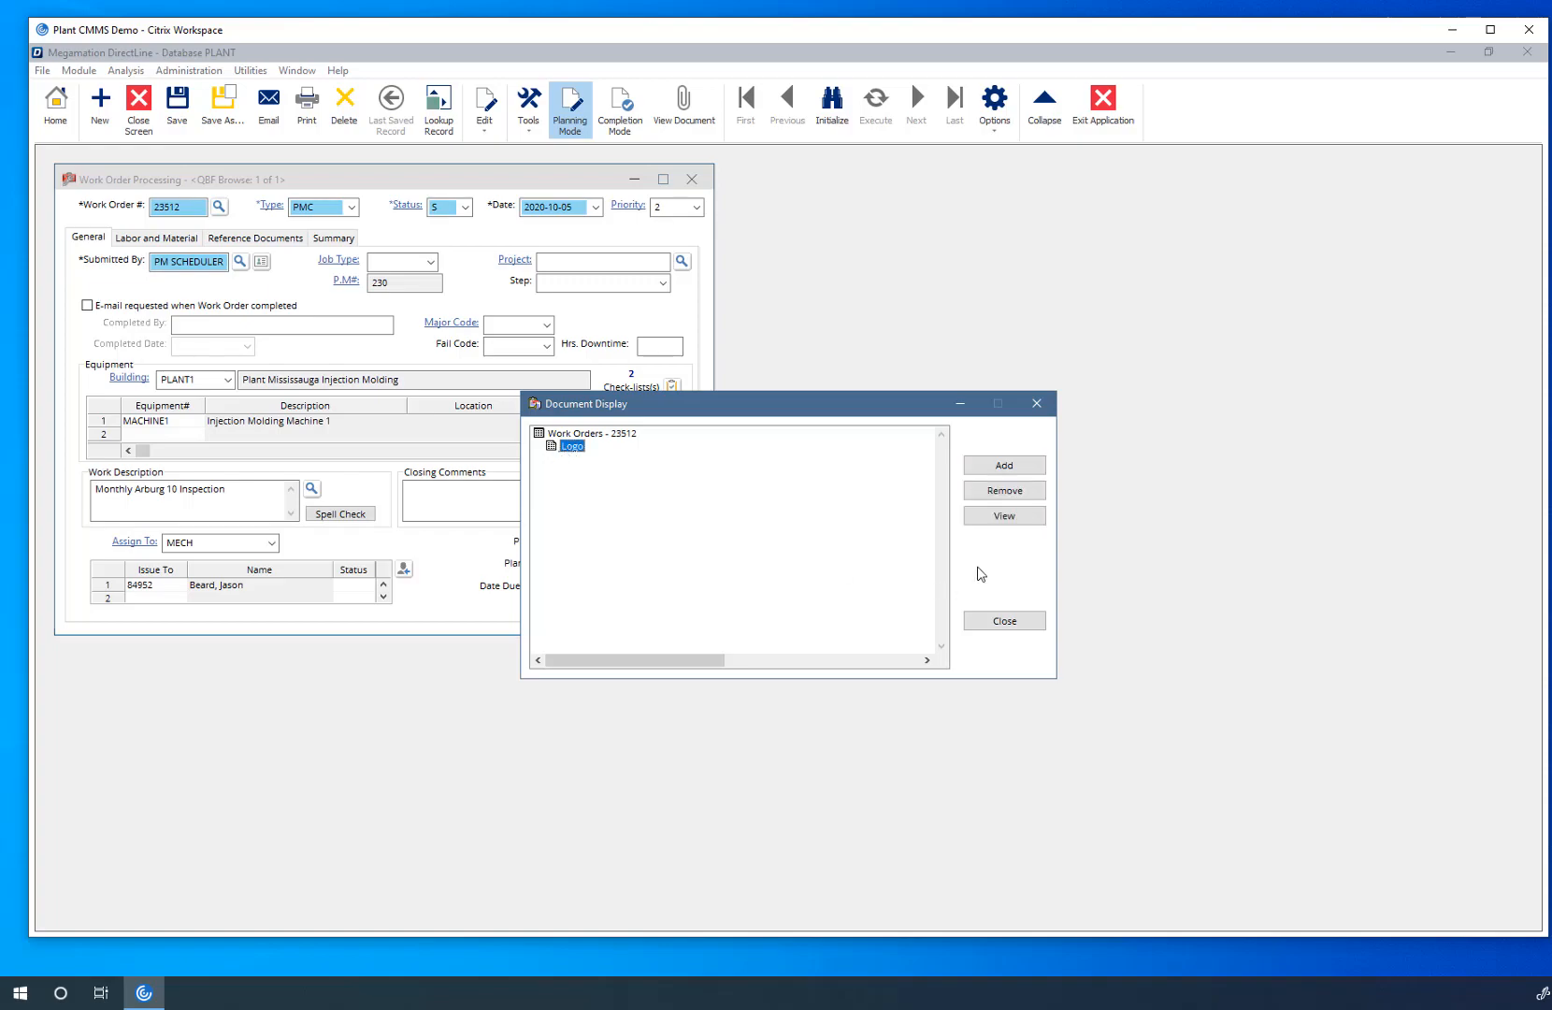